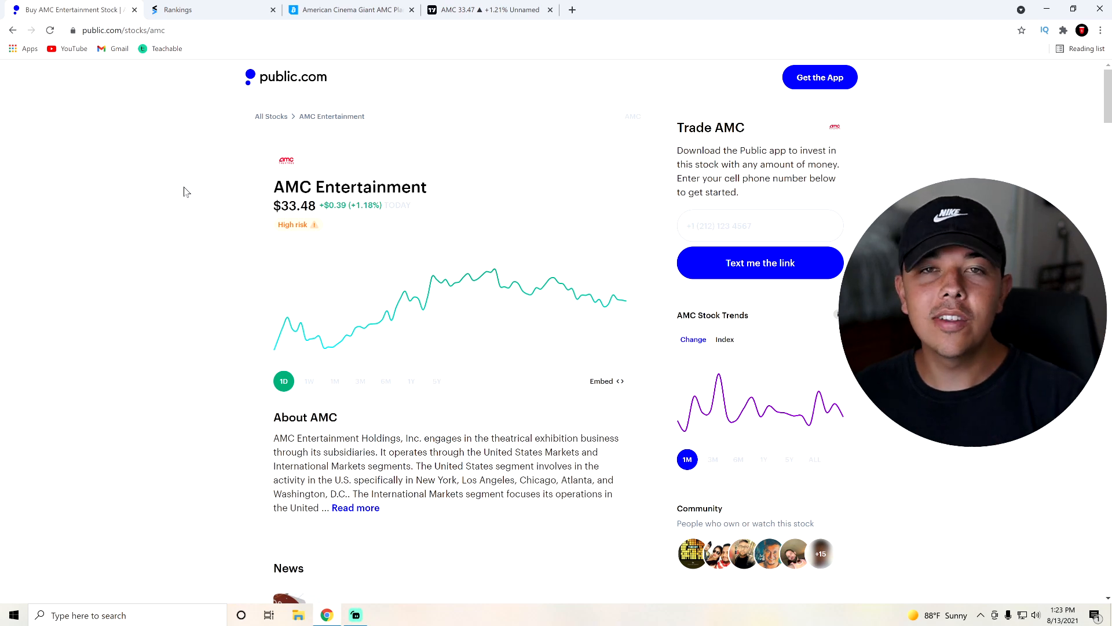
mouse_move(328, 222)
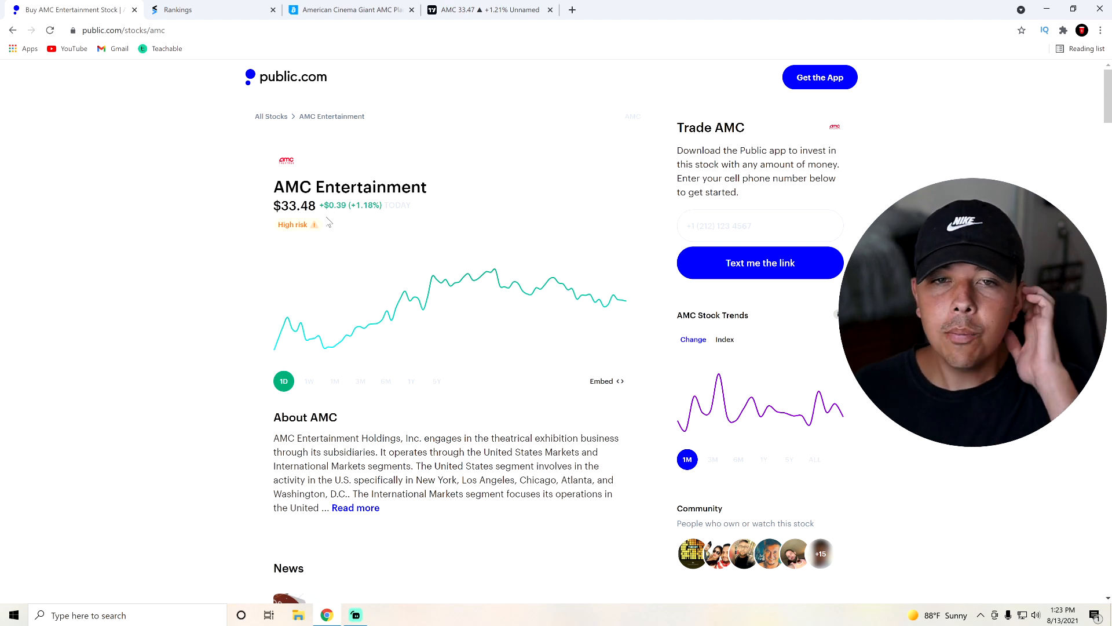
Step: Close the Public.com AMC Entertainment page so the StockTwits rankings show
double_click(297, 205)
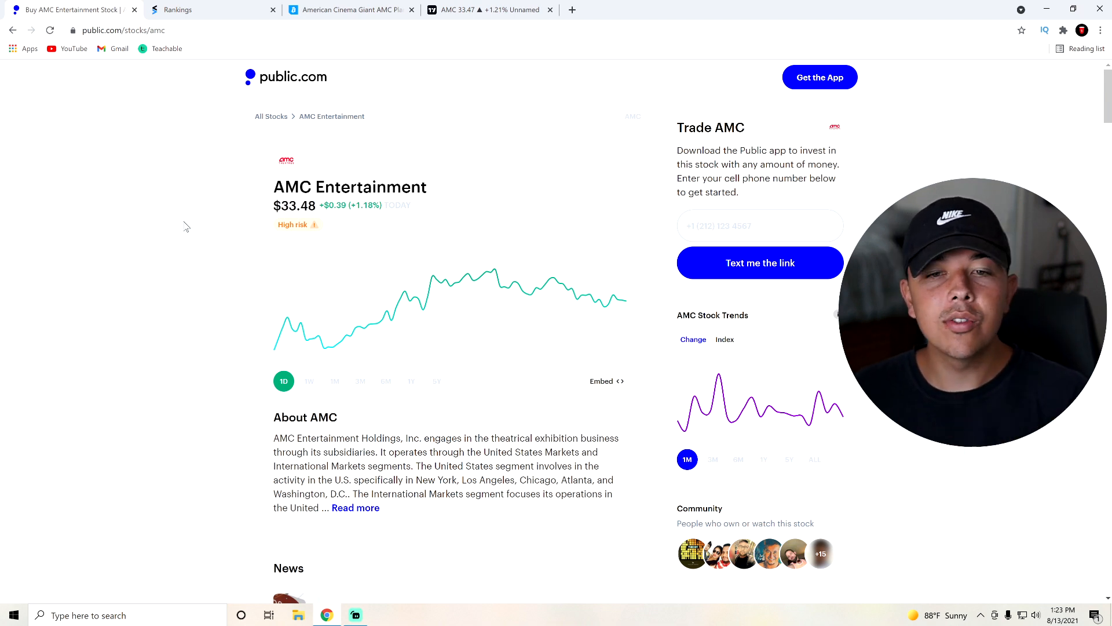
mouse_move(188, 214)
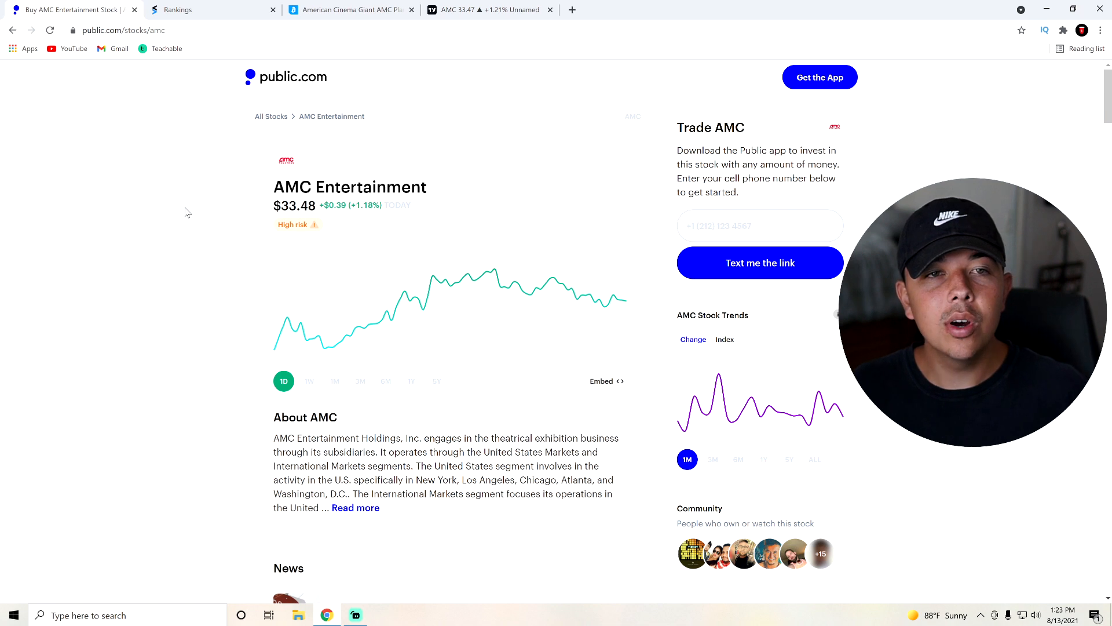
mouse_move(207, 206)
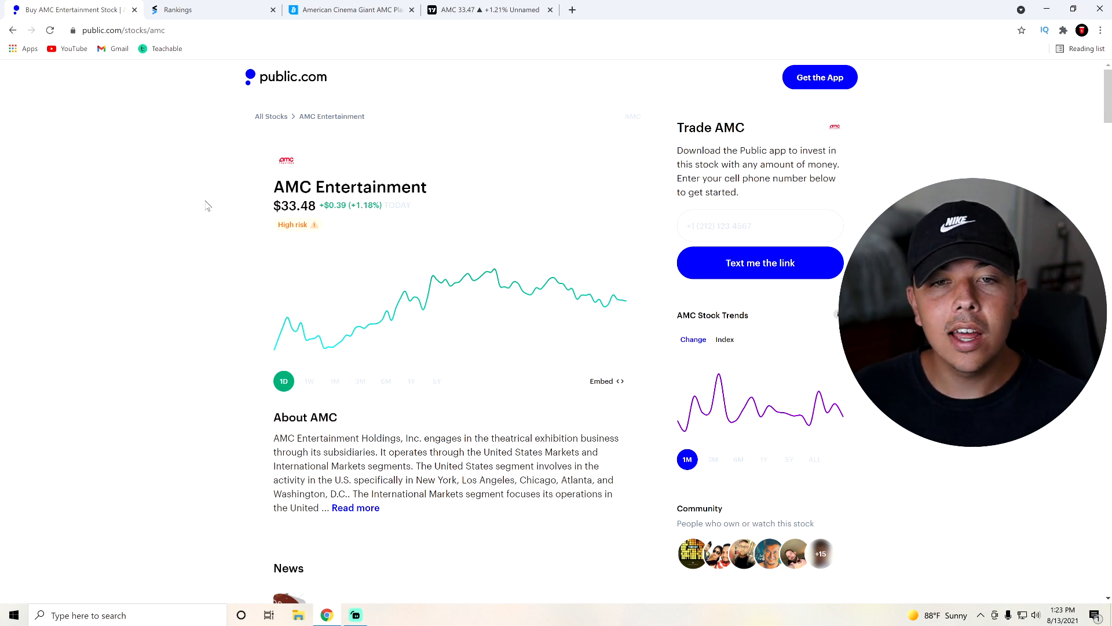
mouse_move(482, 276)
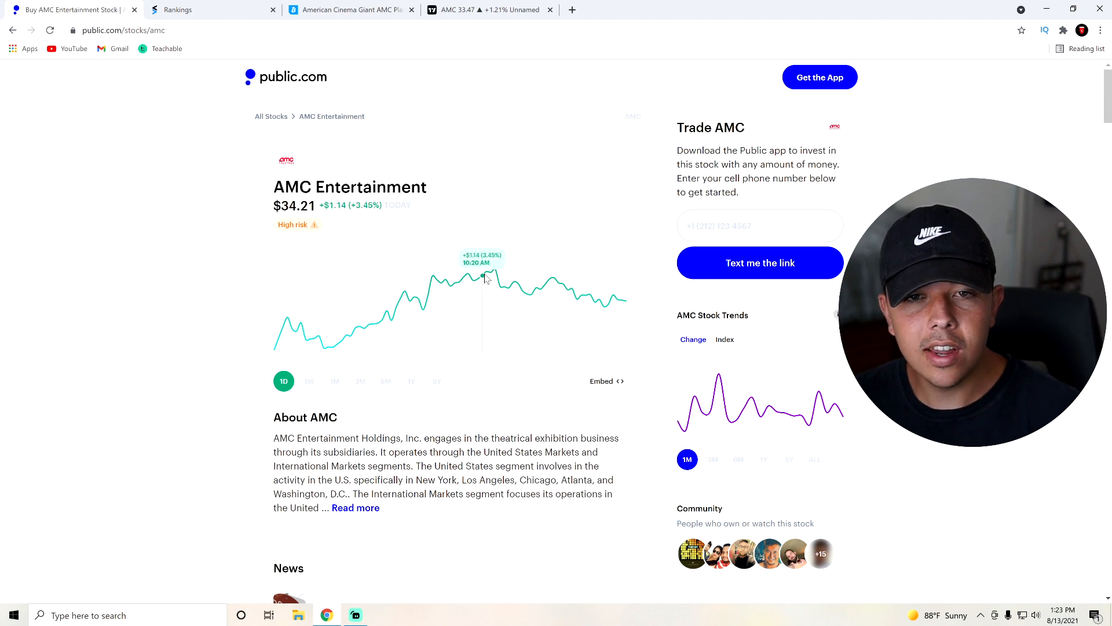
mouse_move(374, 276)
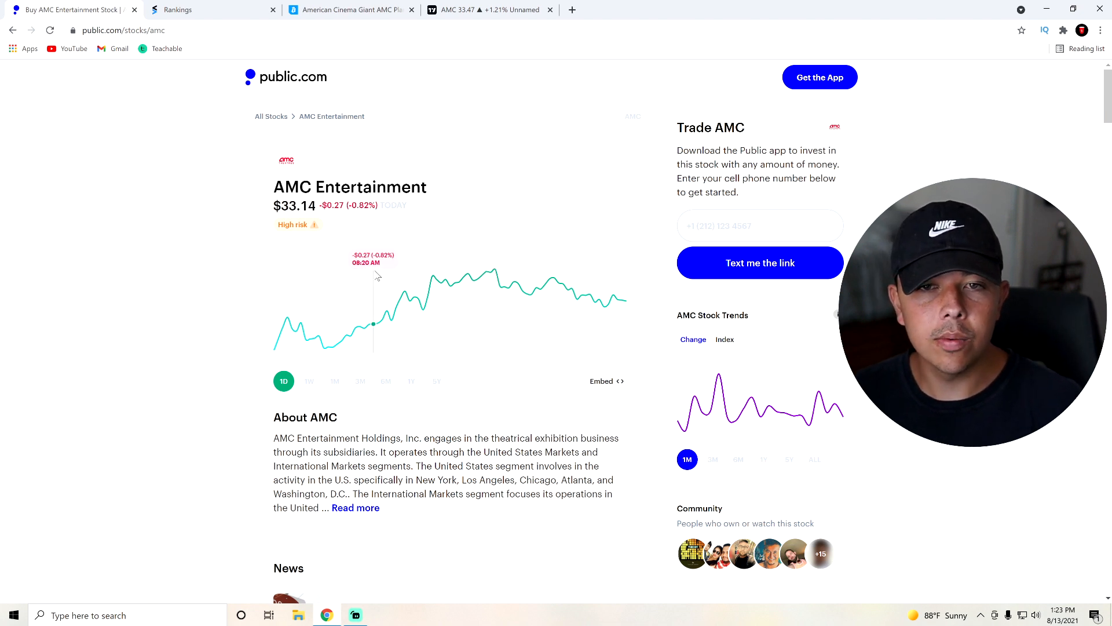
mouse_move(491, 273)
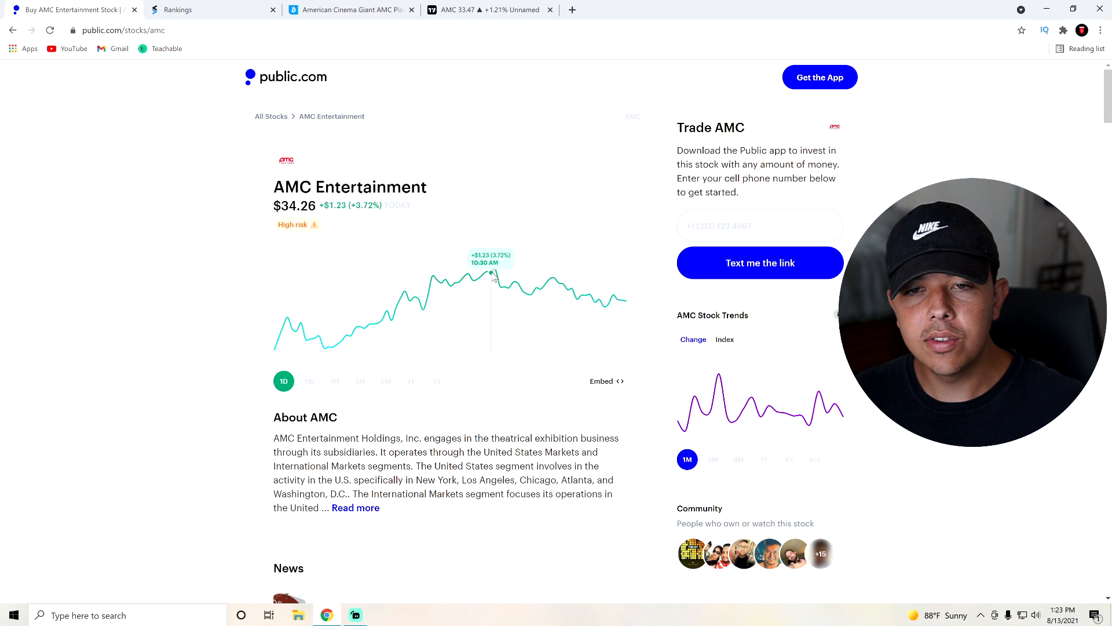
mouse_move(501, 286)
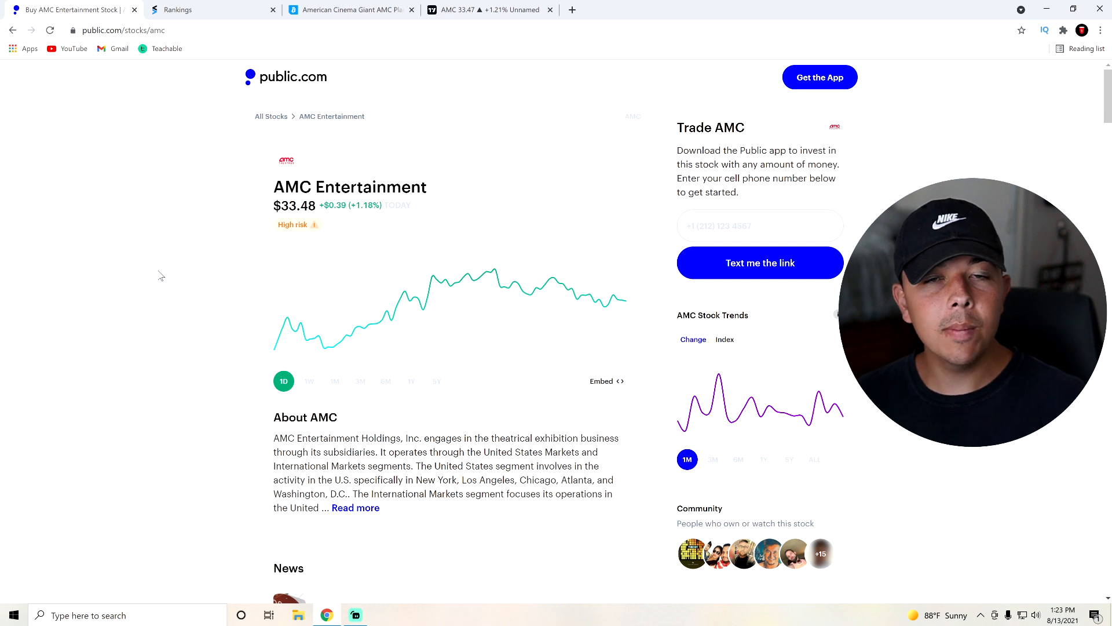
mouse_move(137, 251)
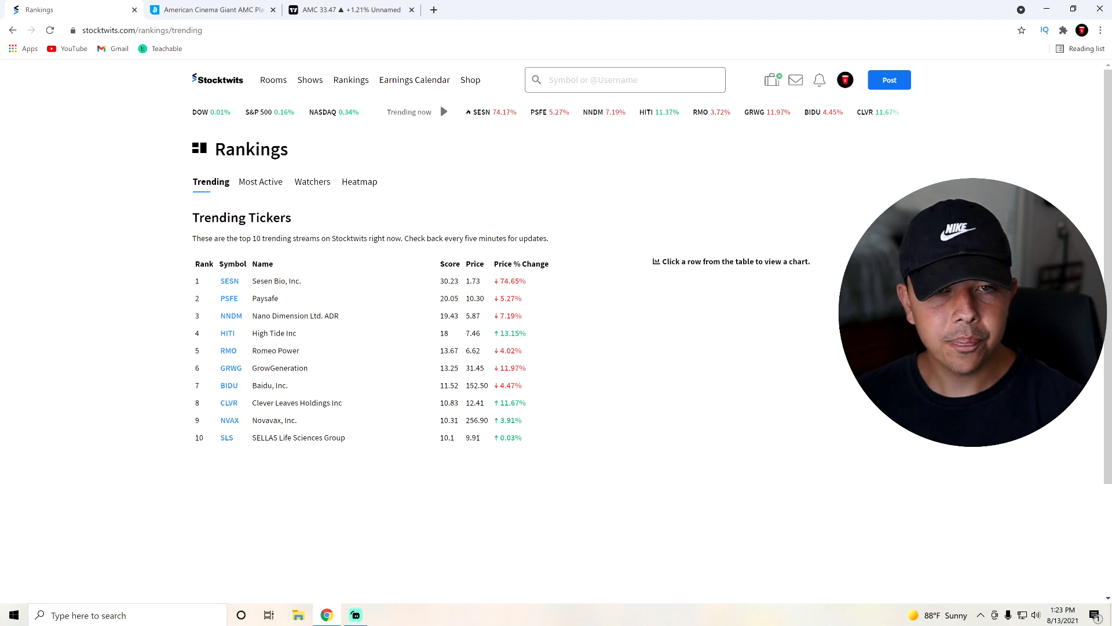
Step: Switch the StockTwits rankings to Most Active, where AMC sits second with 16,959 messages
left_click(261, 182)
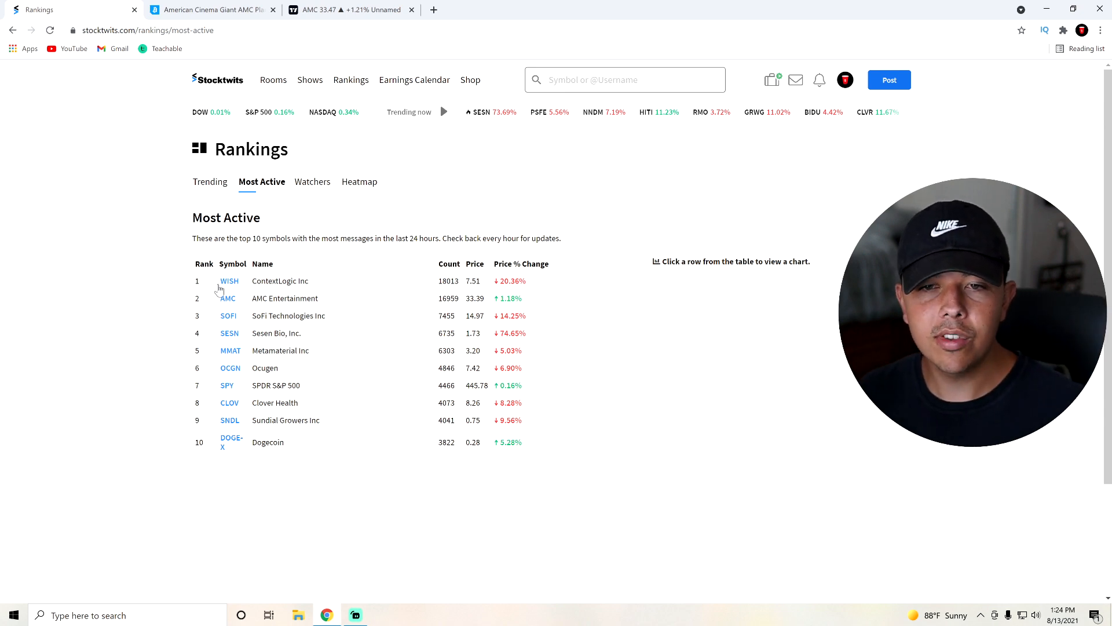
mouse_move(278, 286)
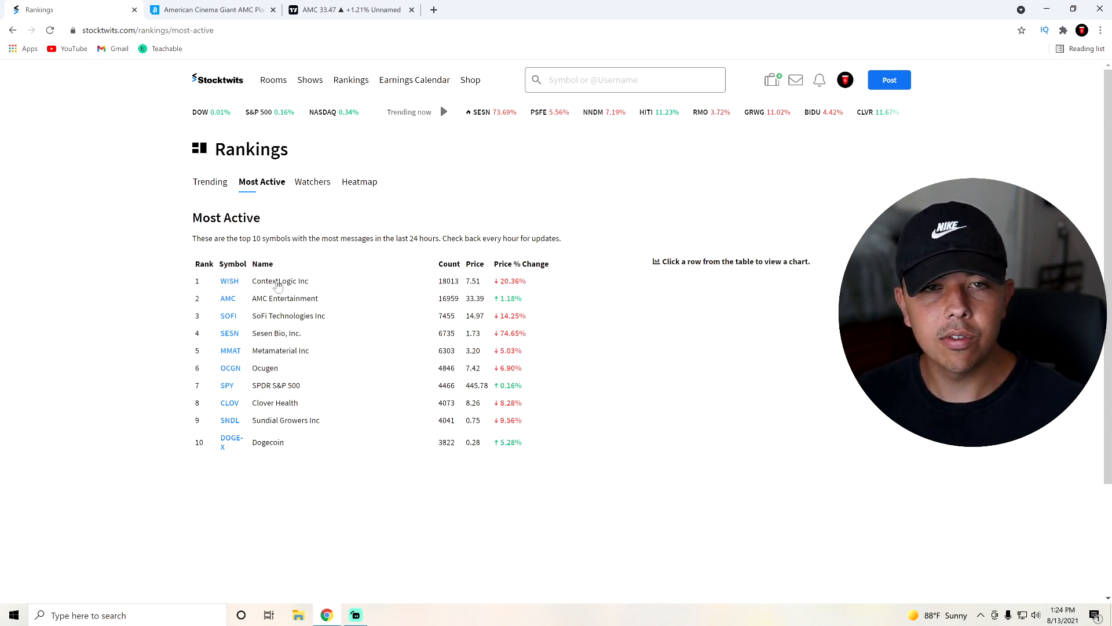
mouse_move(134, 9)
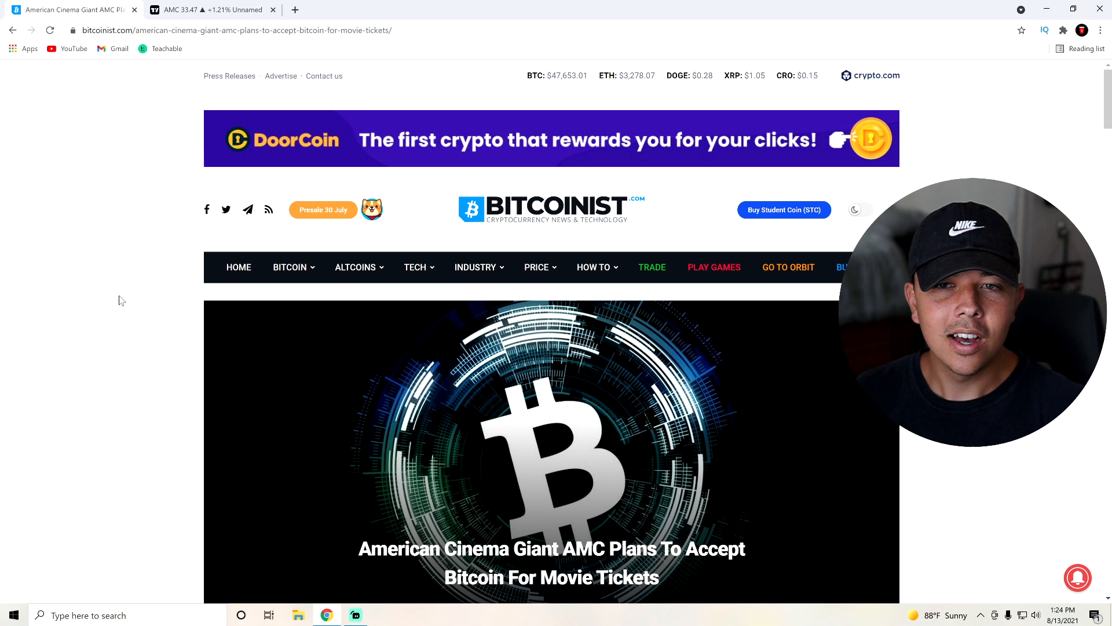
Step: Scroll past the header image to the paragraphs about CEO Adam Aron accepting Bitcoin
scroll("down", 3)
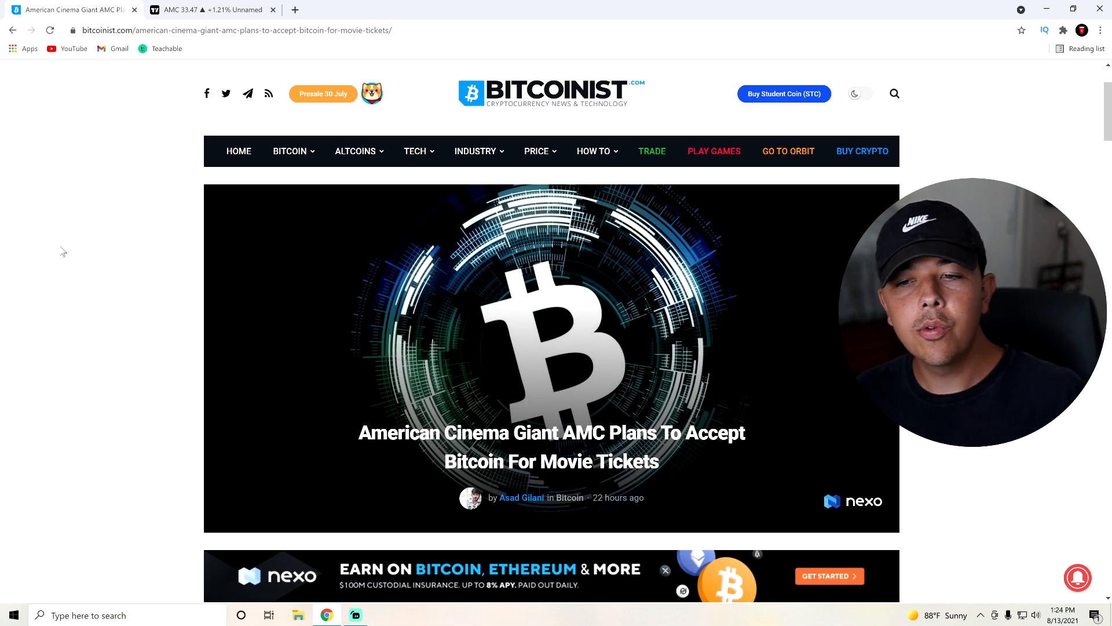
scroll("down", 3)
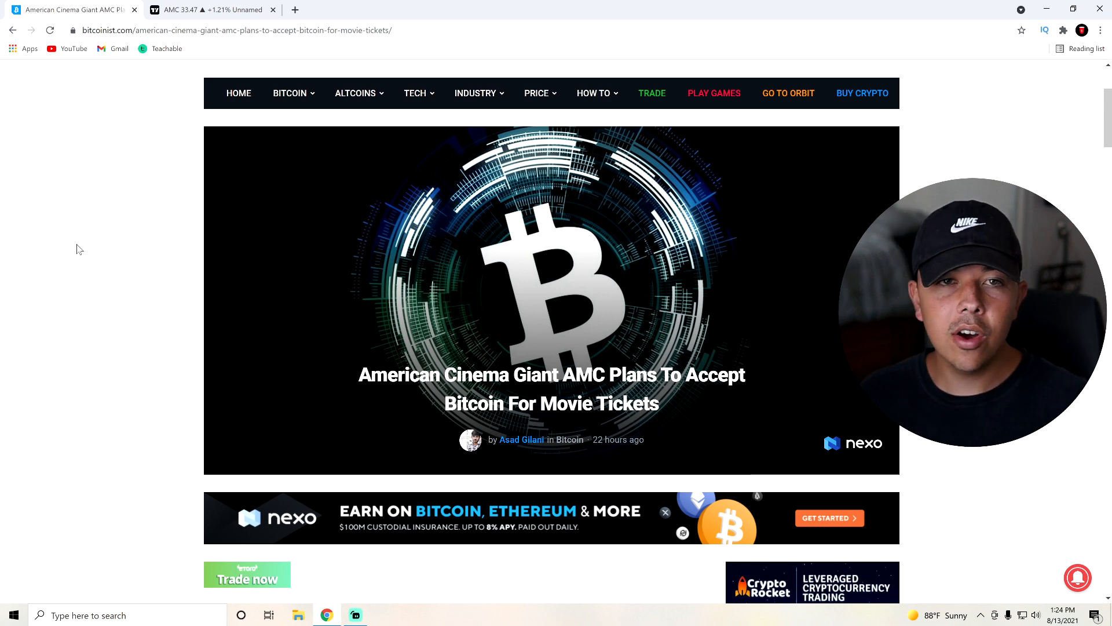
scroll("down", 3)
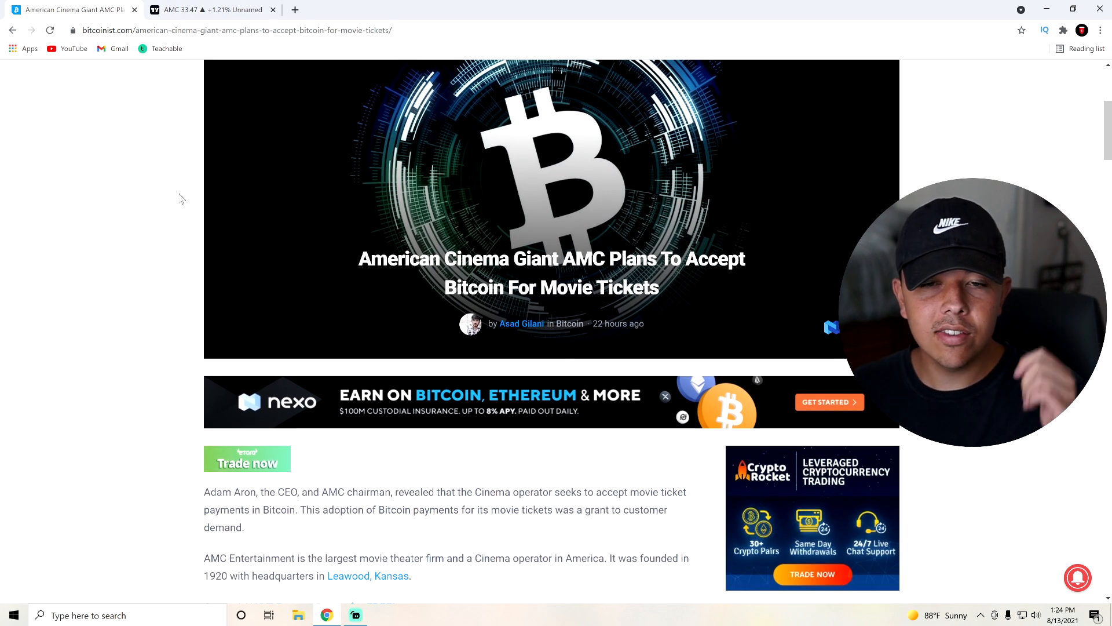
scroll("up", 3)
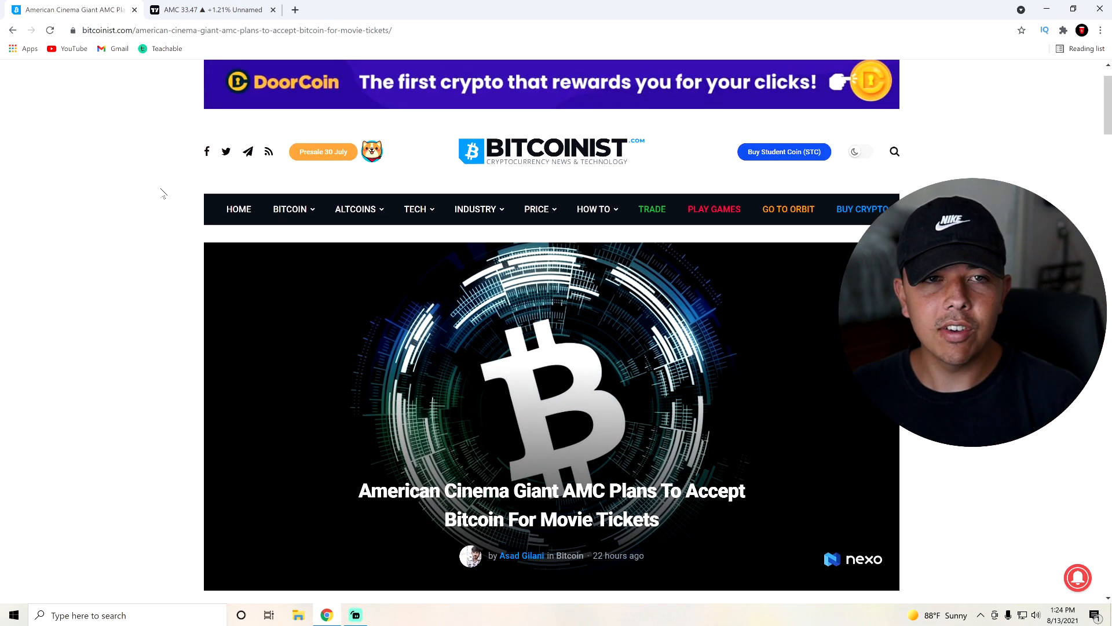
scroll("down", 3)
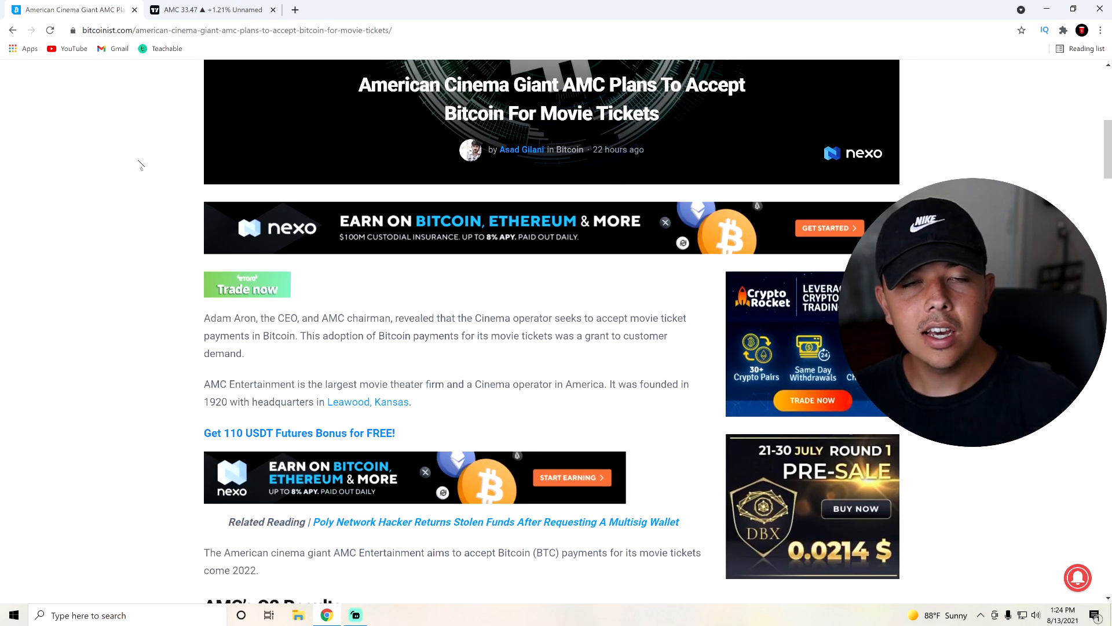
mouse_move(142, 211)
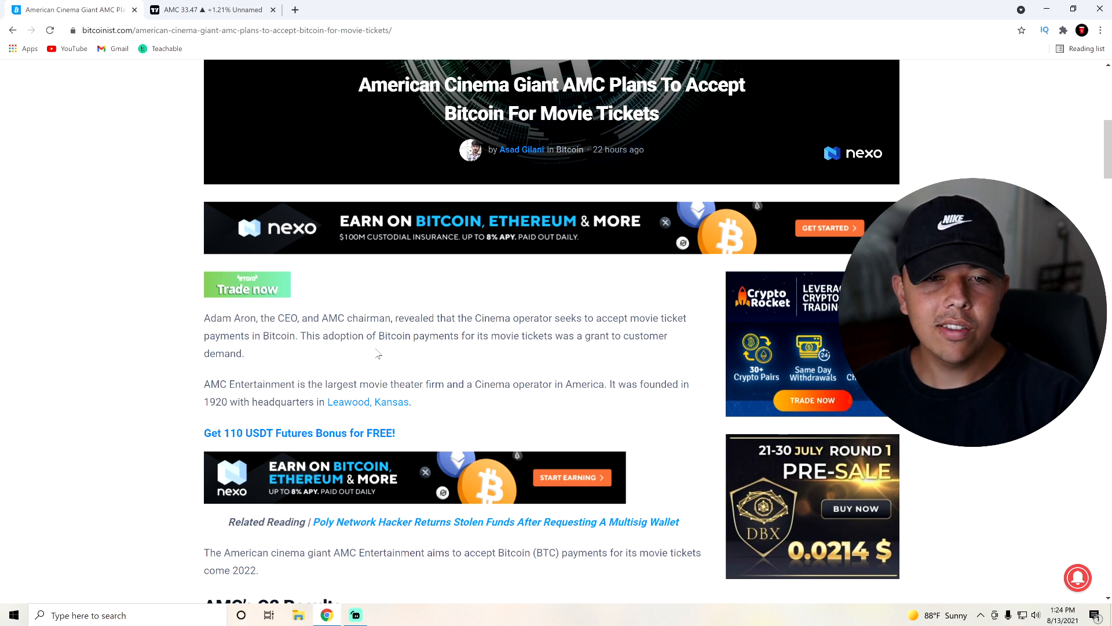
double_click(260, 383)
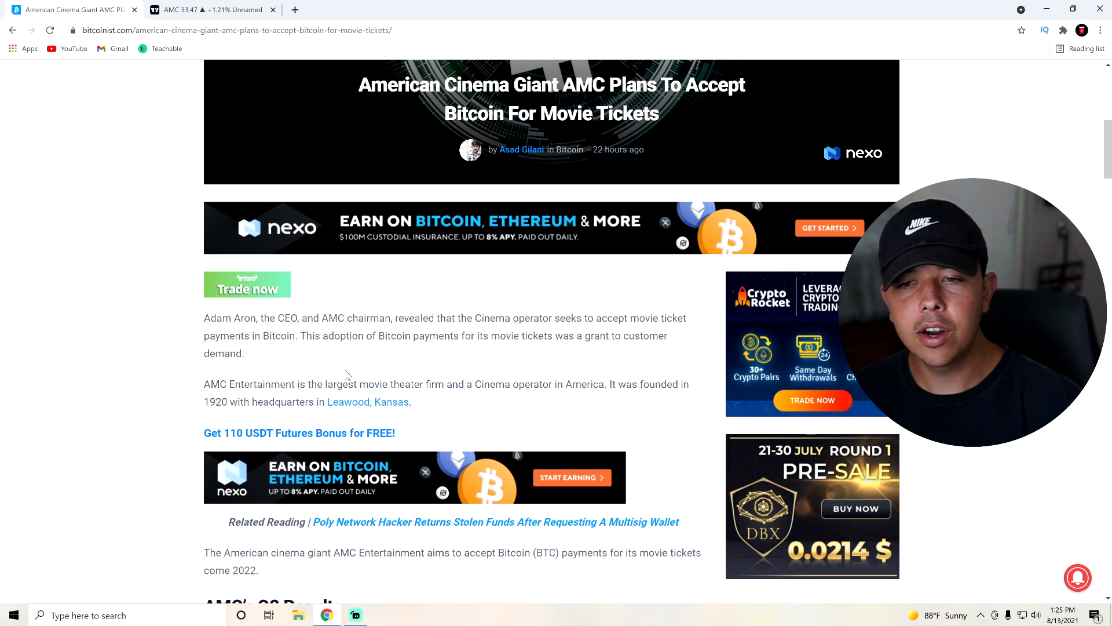
Step: Clear the highlight on the 2022 Bitcoin payments sentence and reach the AMC's Q2 Results section
scroll("down", 3)
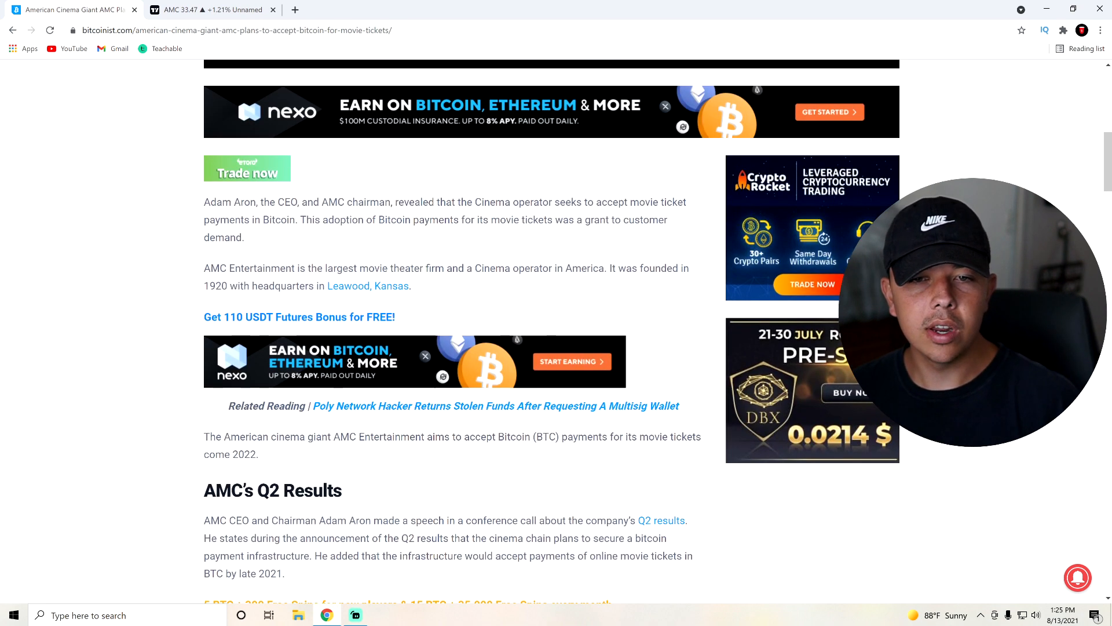
scroll("down", 3)
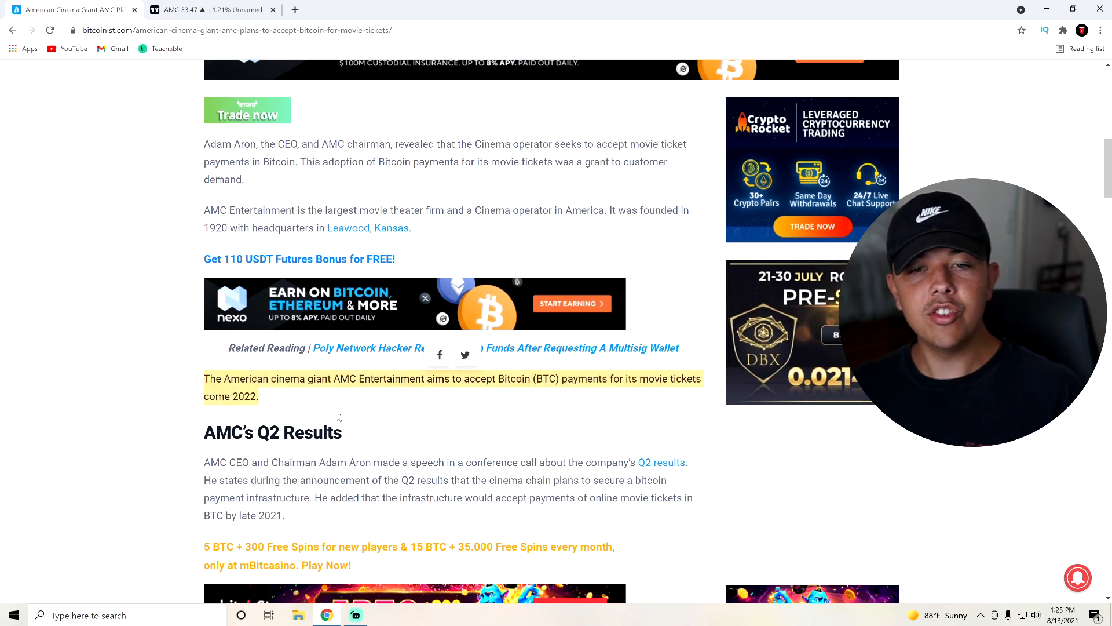
left_click(308, 394)
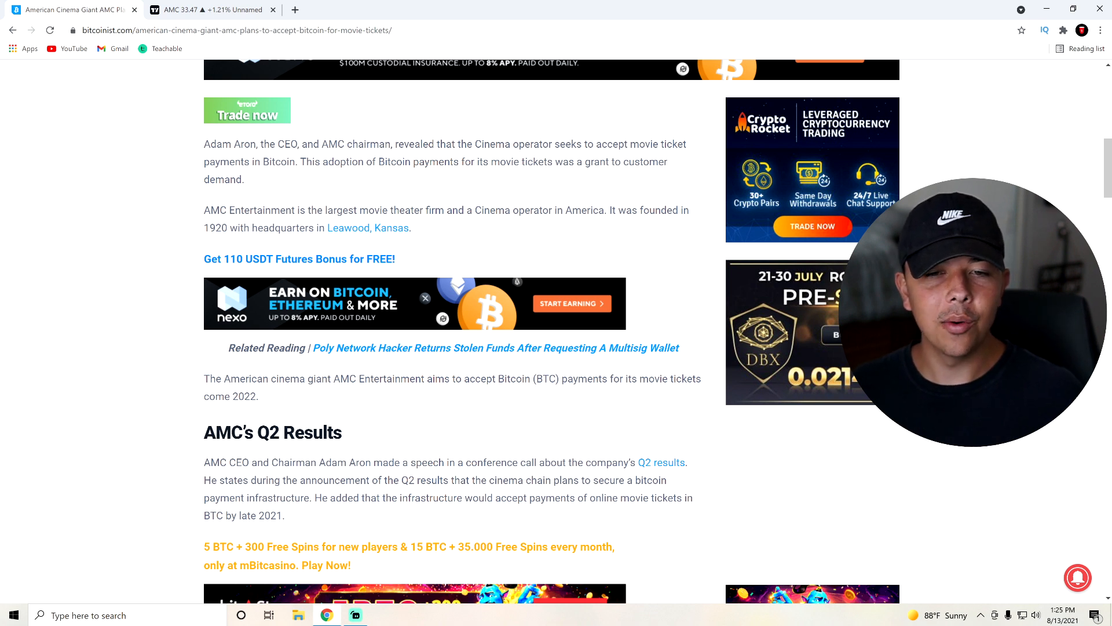
mouse_move(469, 419)
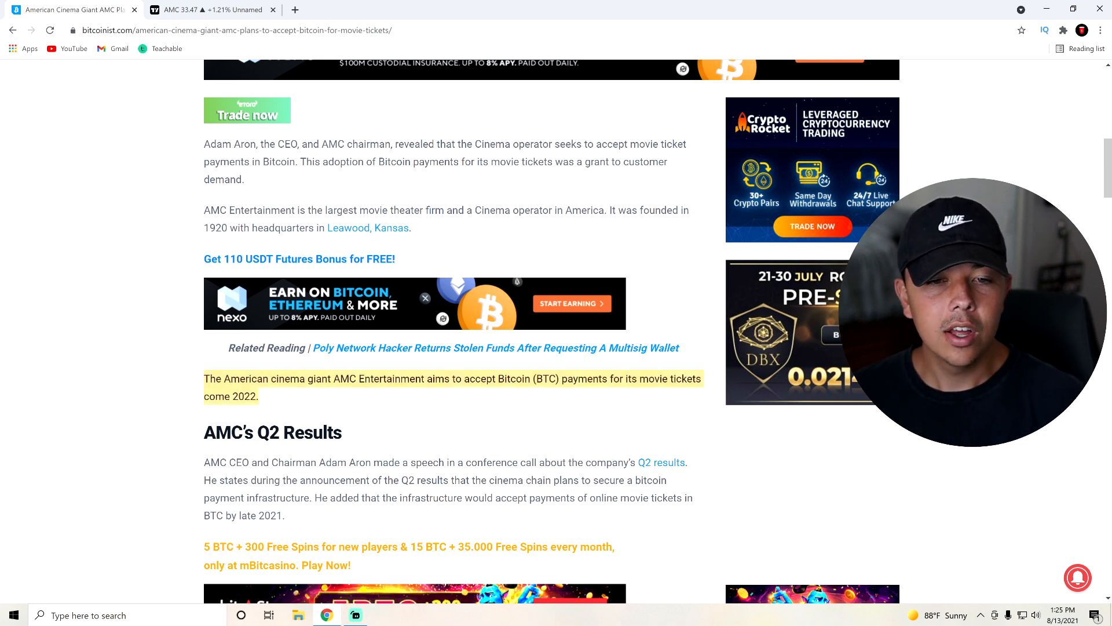
left_click(164, 401)
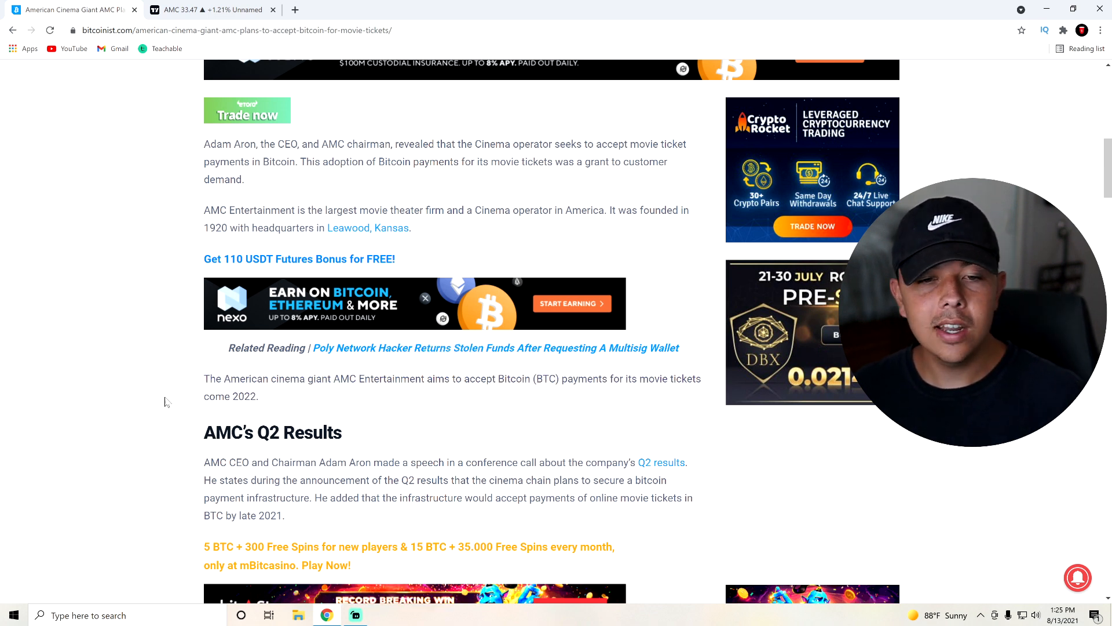
scroll("down", 3)
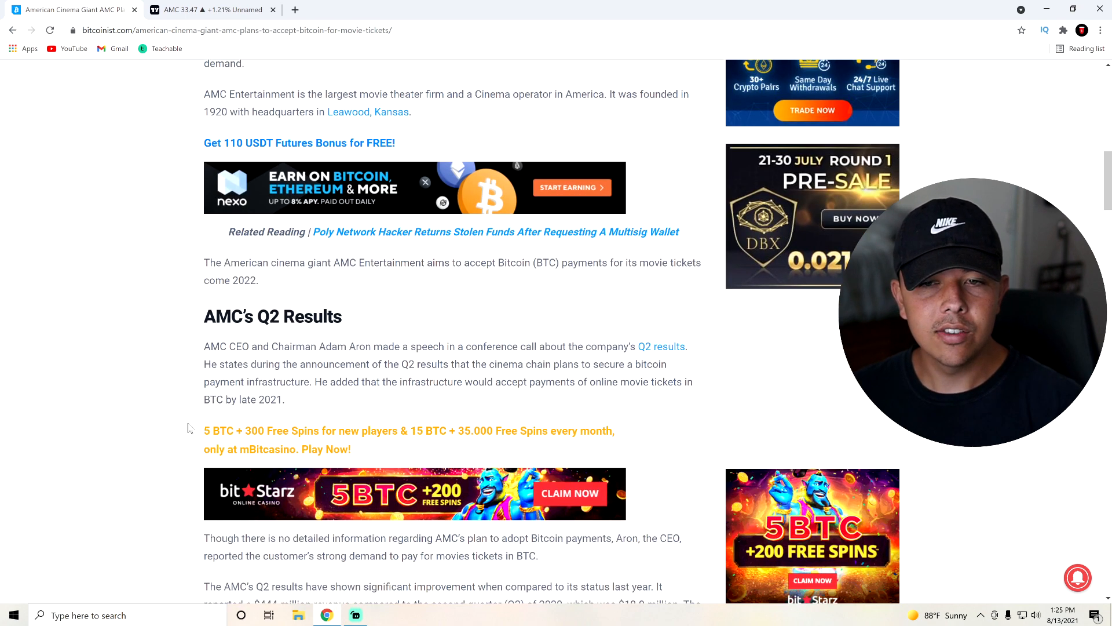
scroll("down", 3)
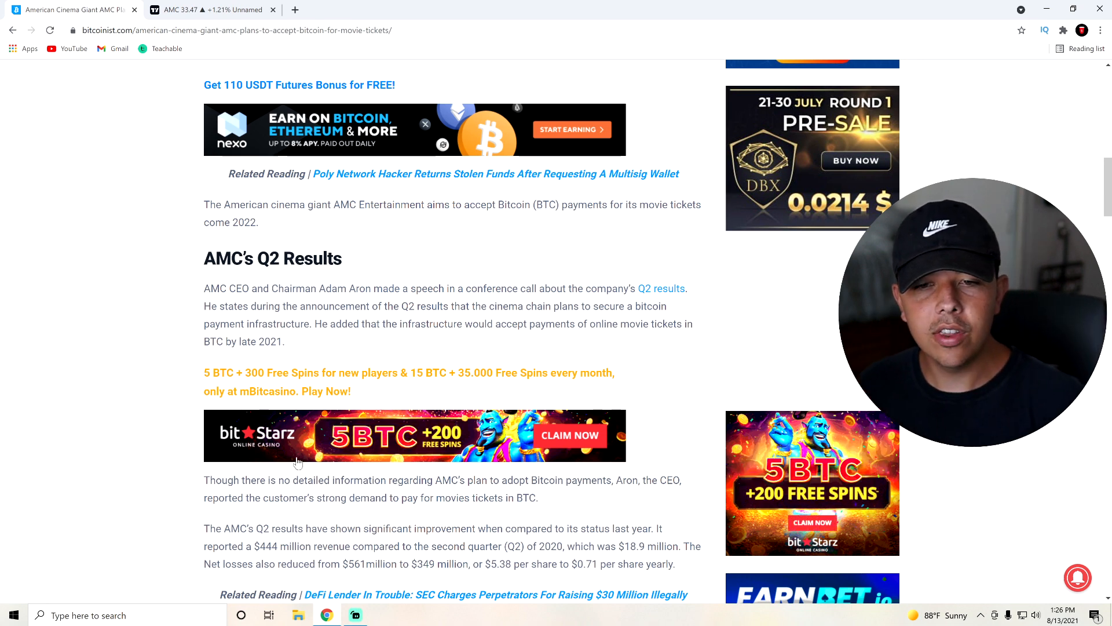
Step: Read down through the Aron's Interest Towards Bitcoin section
scroll("down", 3)
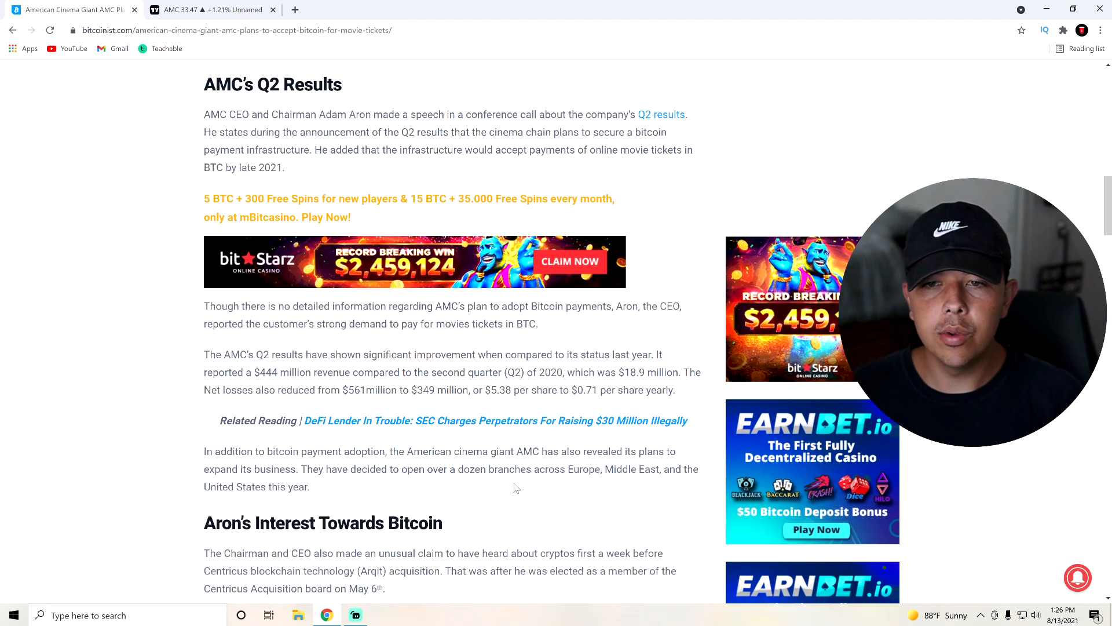
scroll("down", 3)
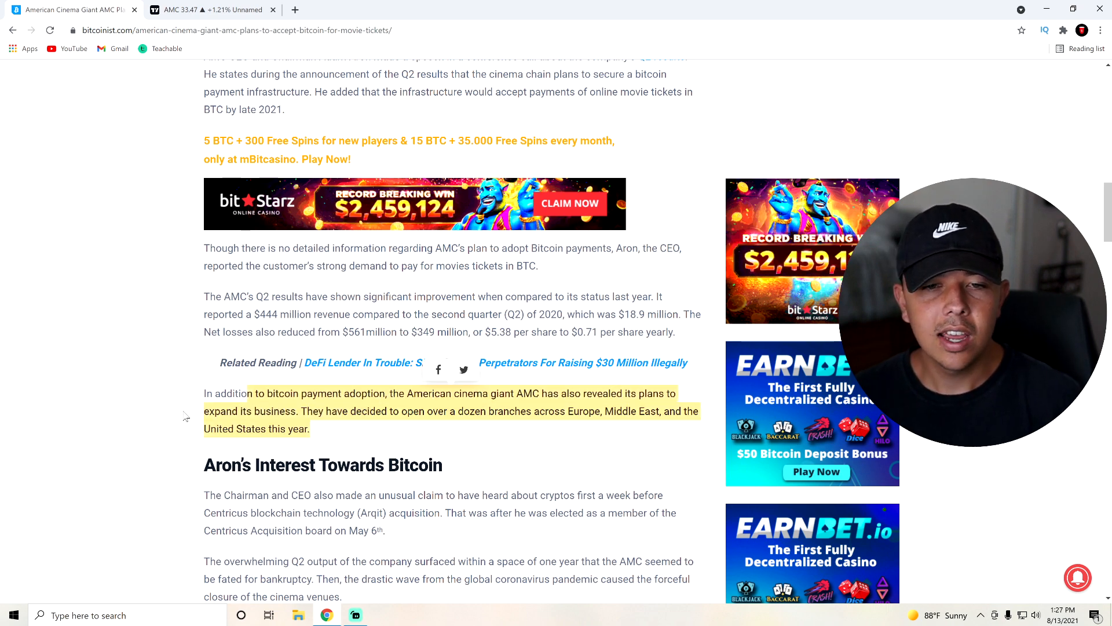
scroll("down", 3)
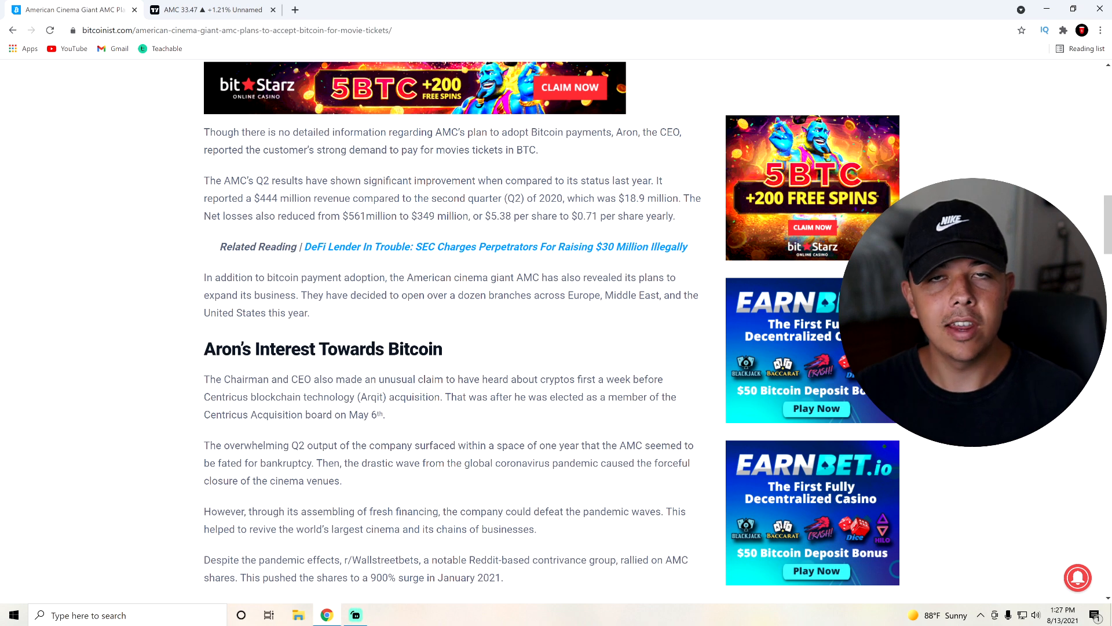
scroll("down", 3)
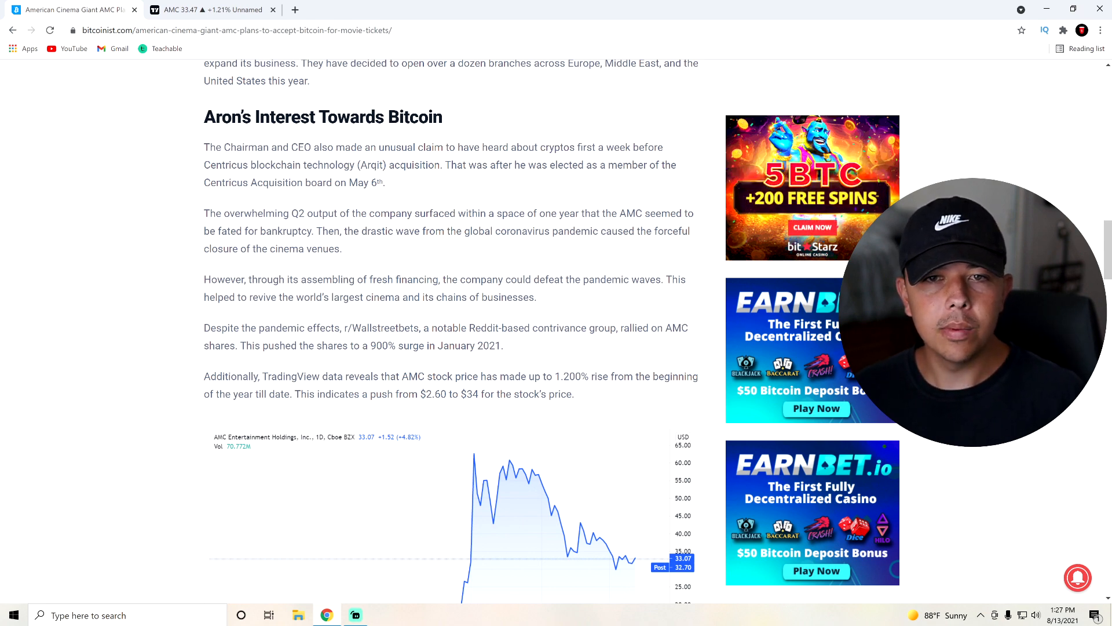
Step: Mark the Arqit acquisition sentence, deselect it, and continue to the author bio at the end
left_click_drag(314, 148, 442, 165)
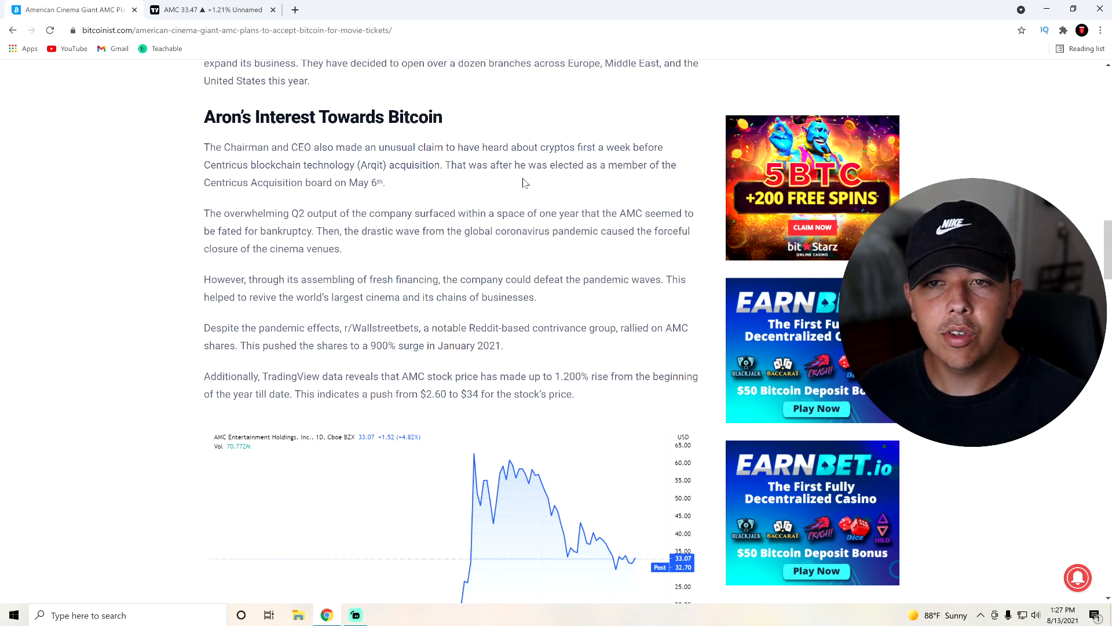
left_click_drag(245, 165, 385, 182)
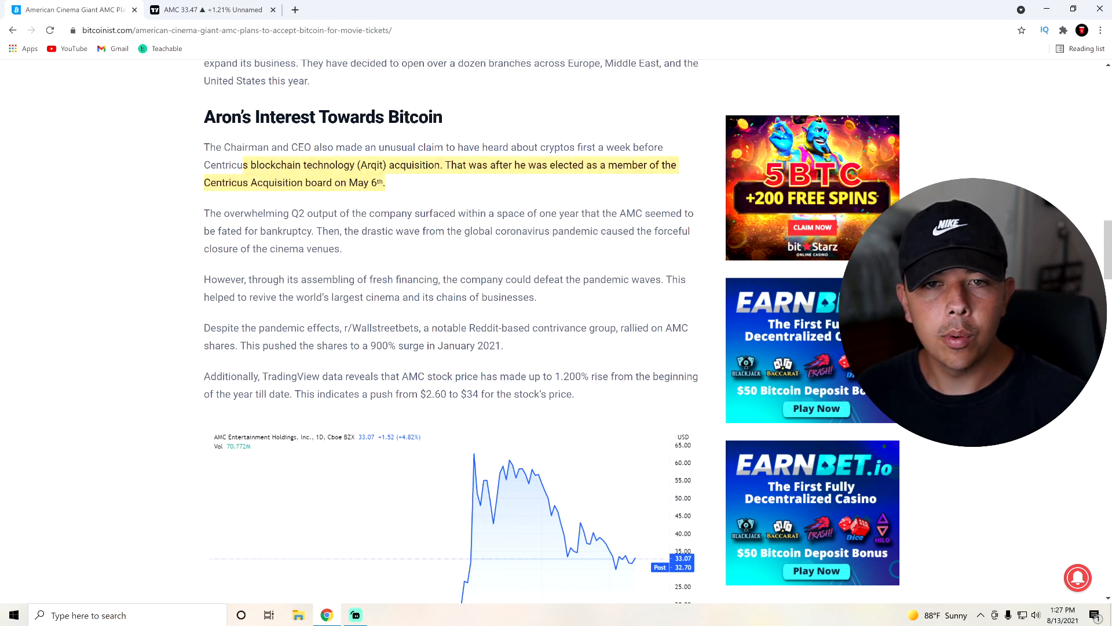
left_click(149, 216)
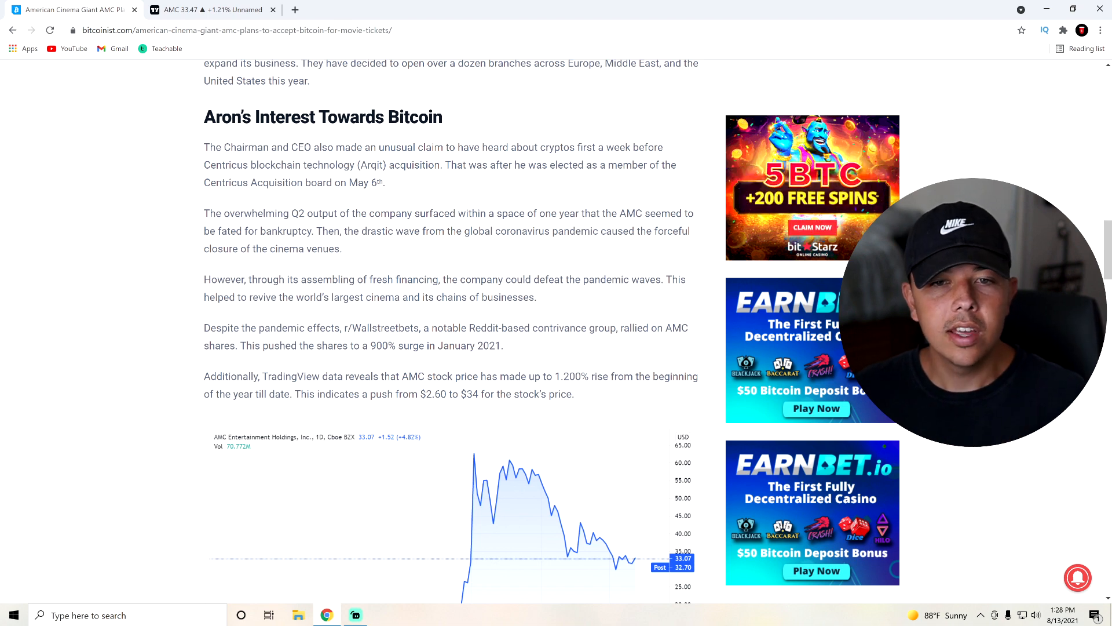
scroll("down", 3)
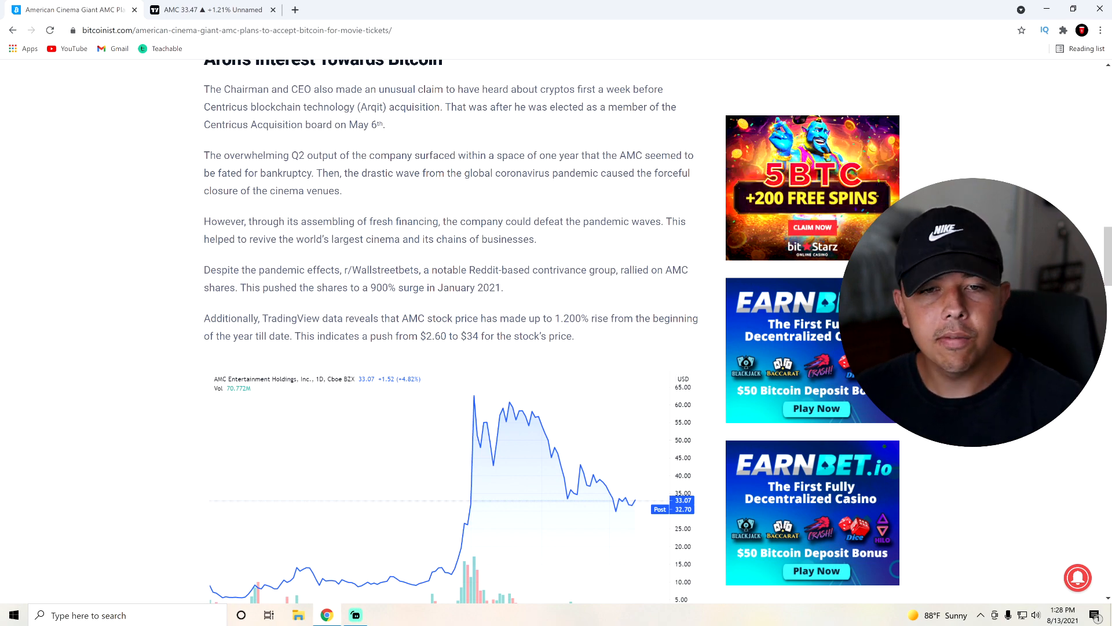
scroll("down", 3)
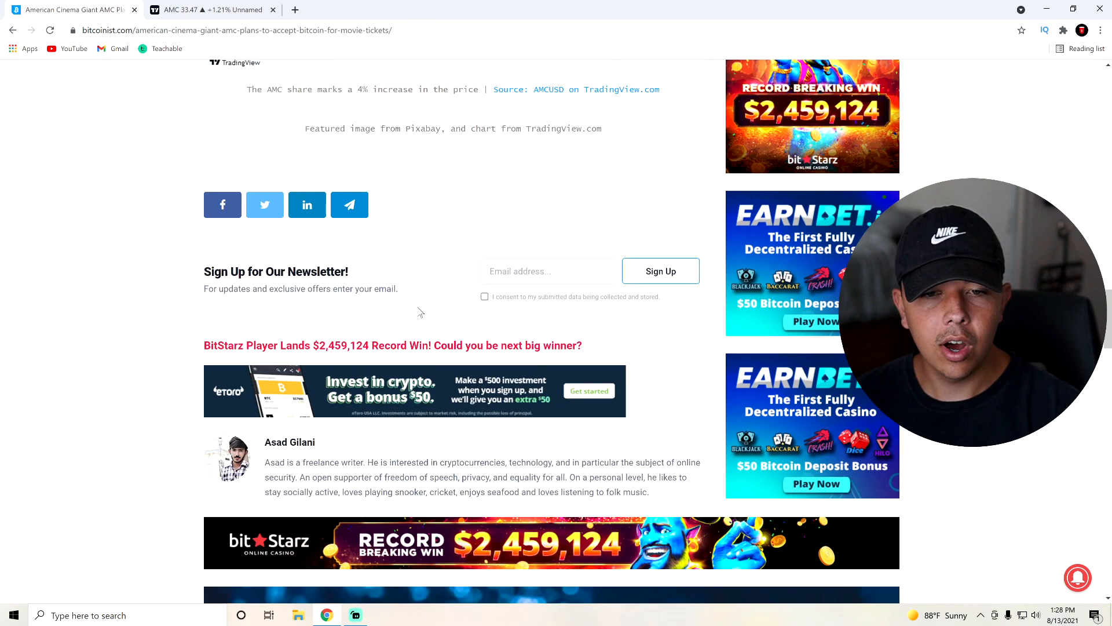
Step: Scroll back toward the headline, then switch to the TradingView AMC 30-minute chart tab
scroll("up", 3)
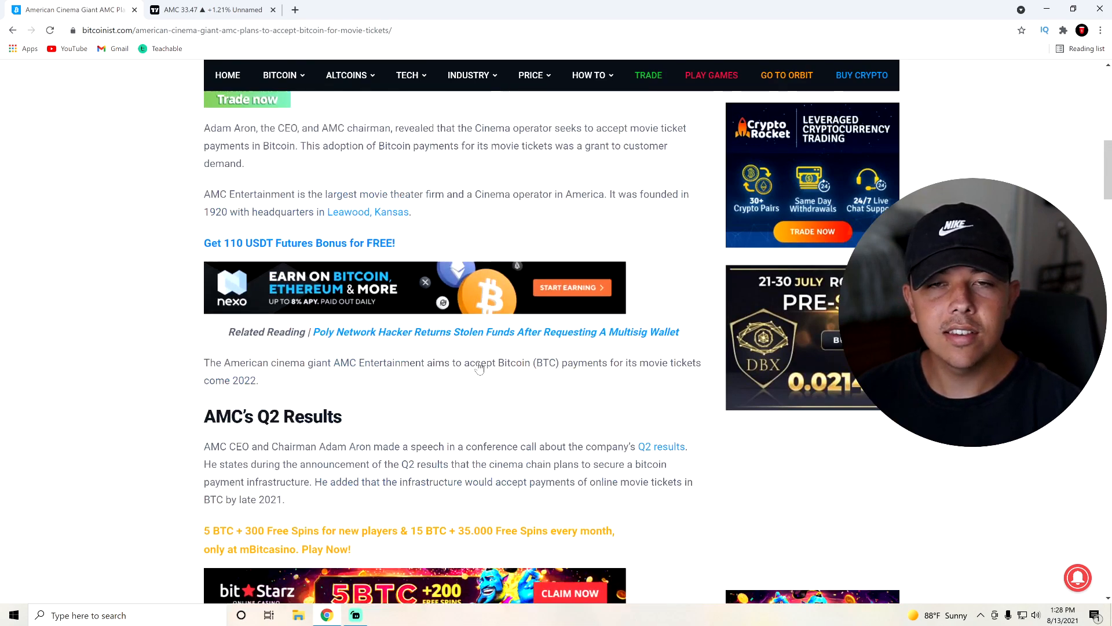
scroll("up", 3)
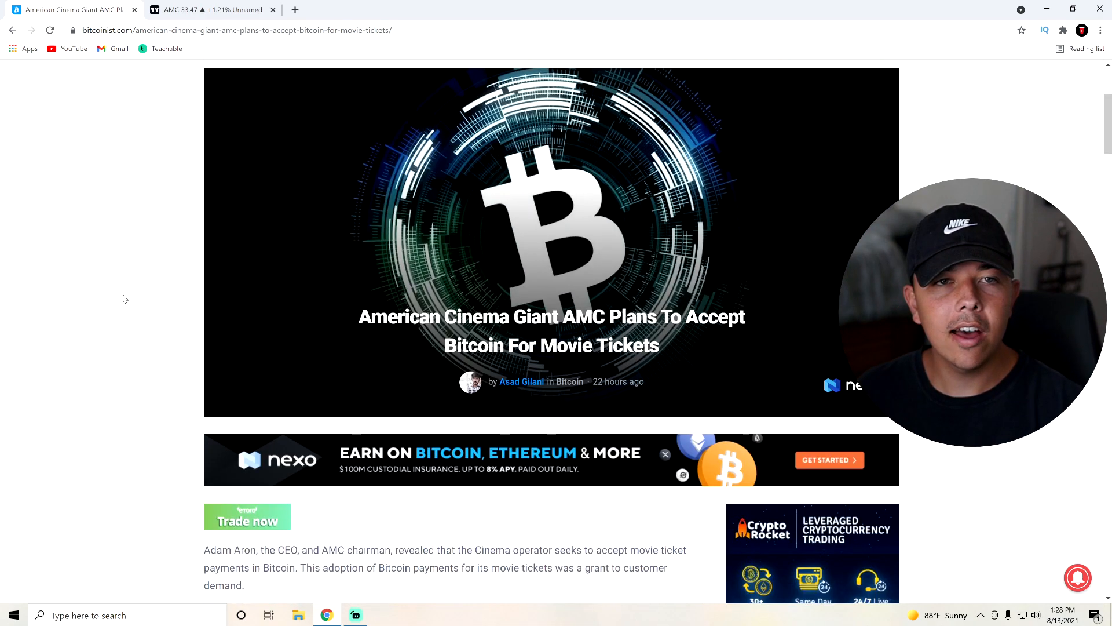
scroll("down", 3)
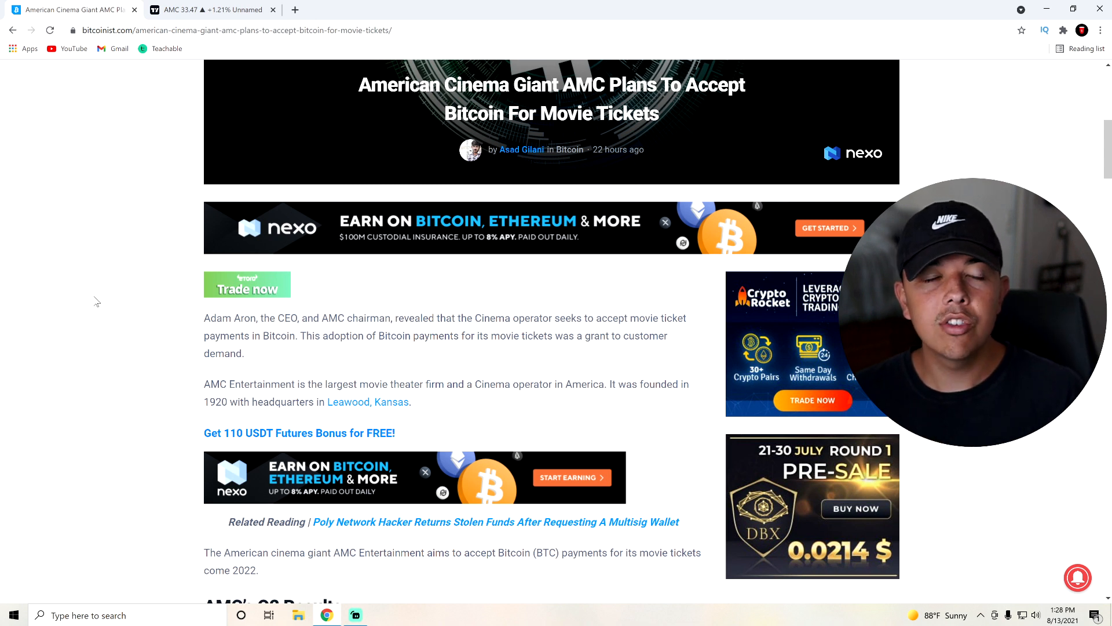
mouse_move(90, 303)
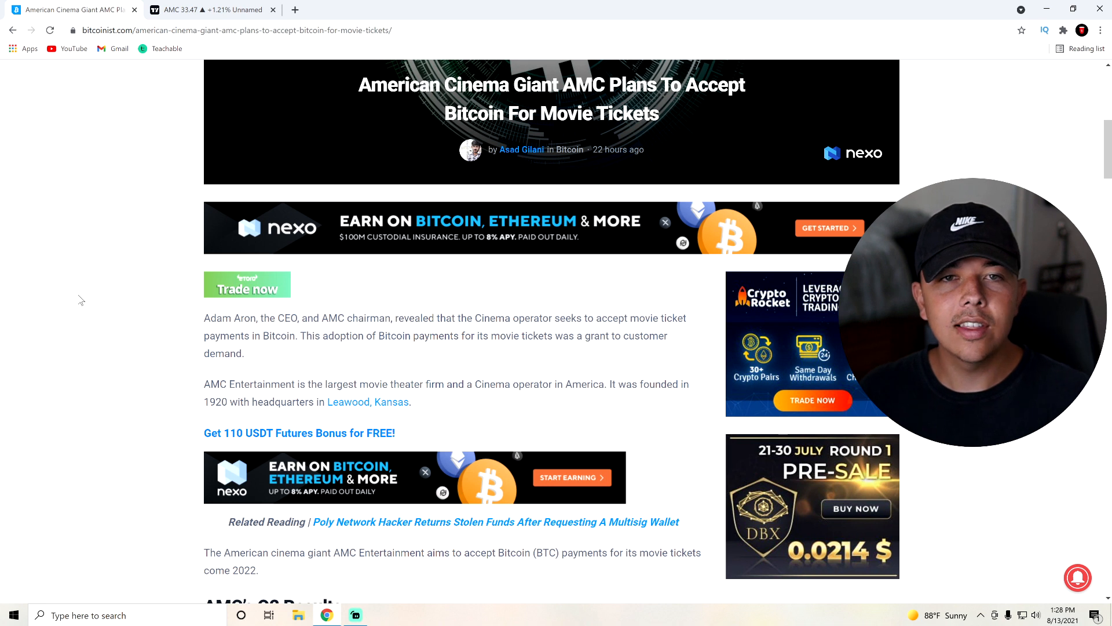
mouse_move(113, 269)
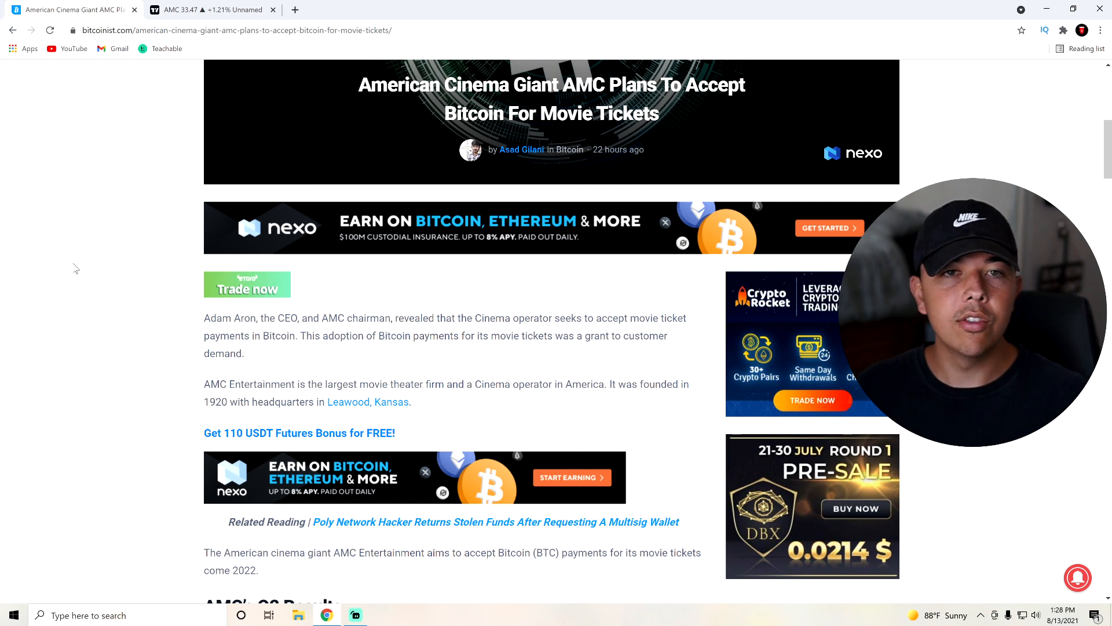
mouse_move(85, 264)
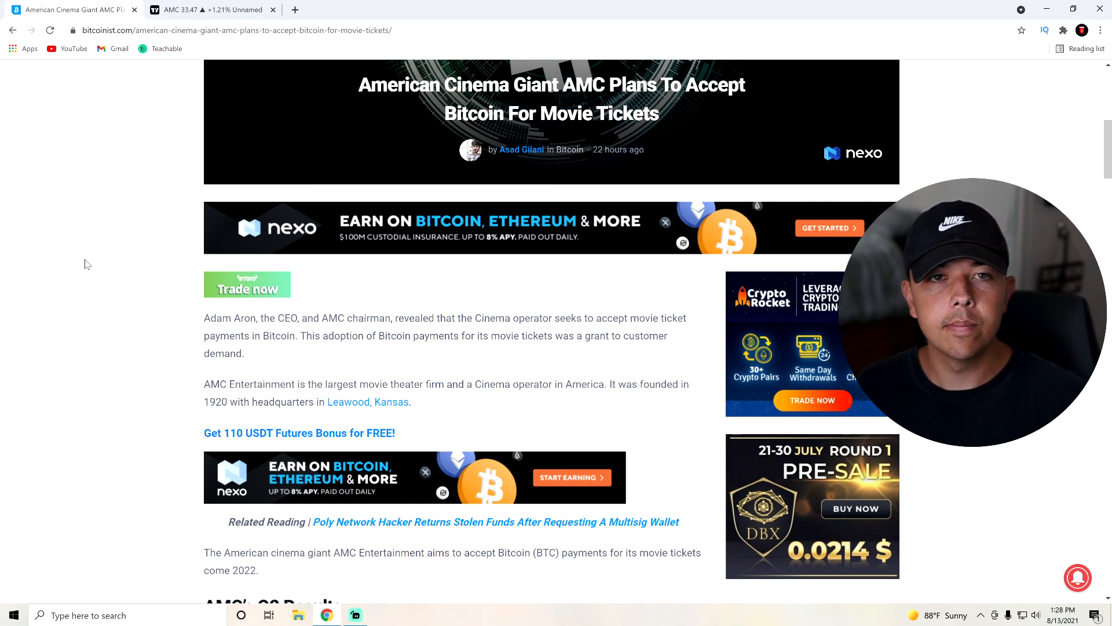
left_click(206, 9)
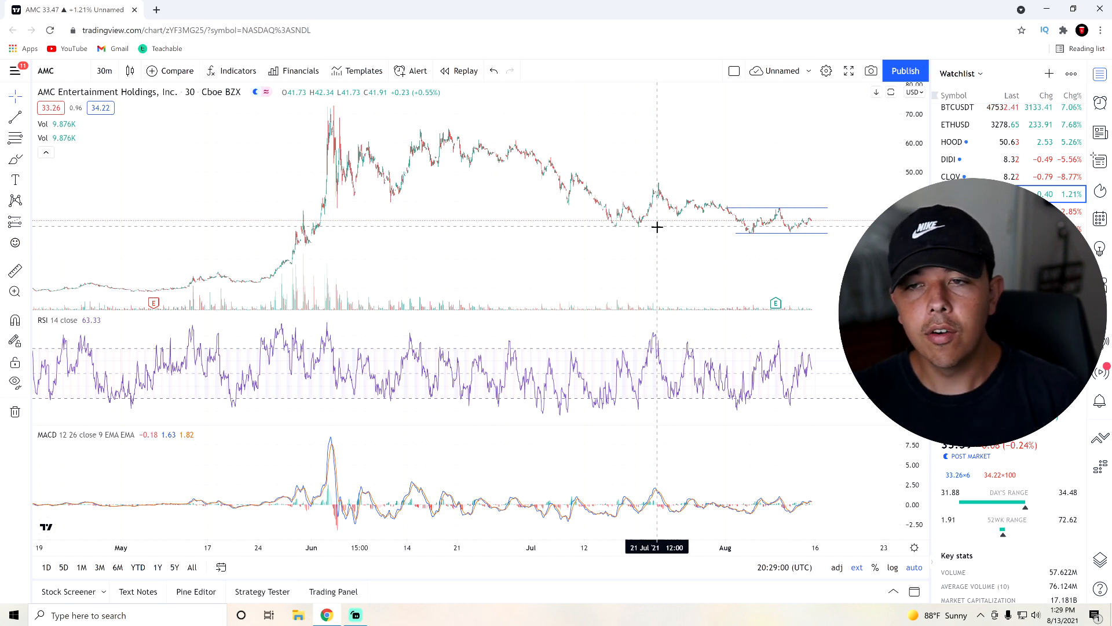
mouse_move(659, 200)
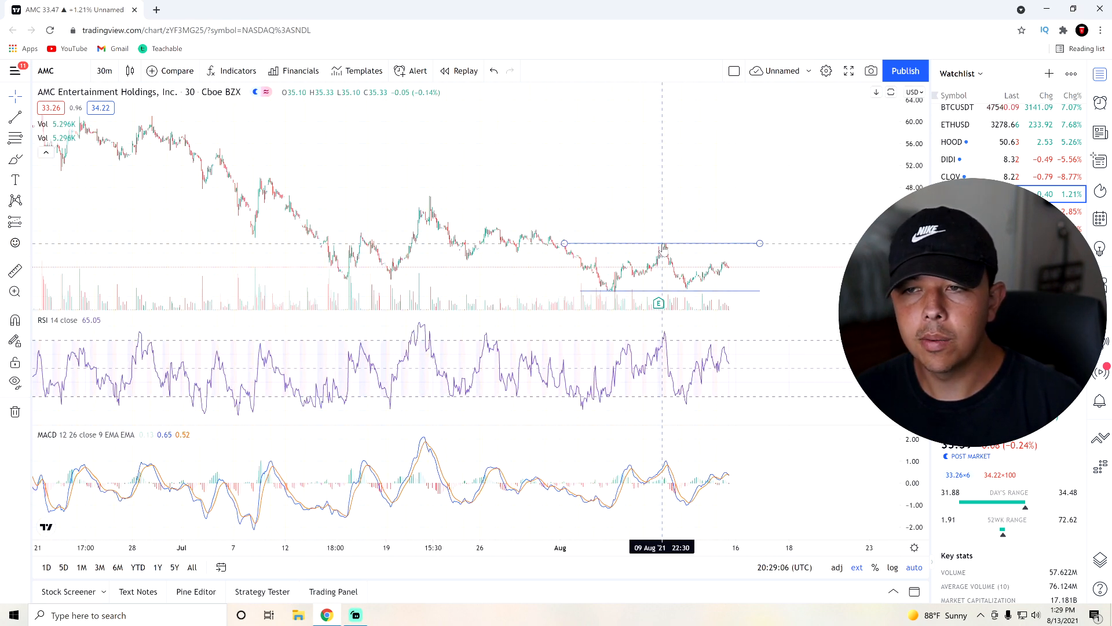
mouse_move(665, 248)
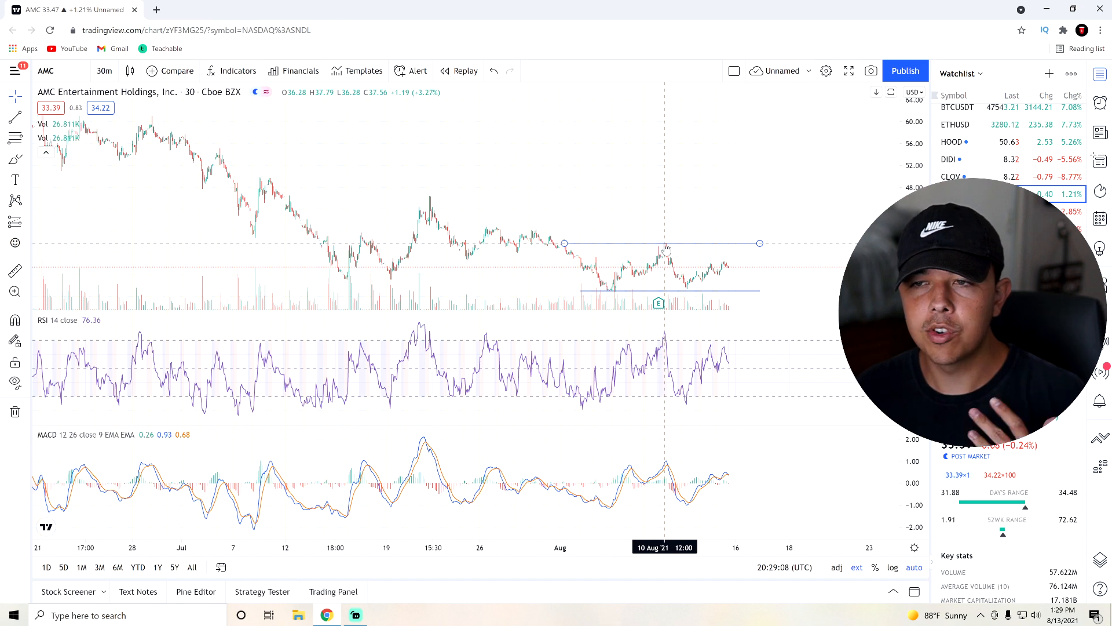
mouse_move(665, 248)
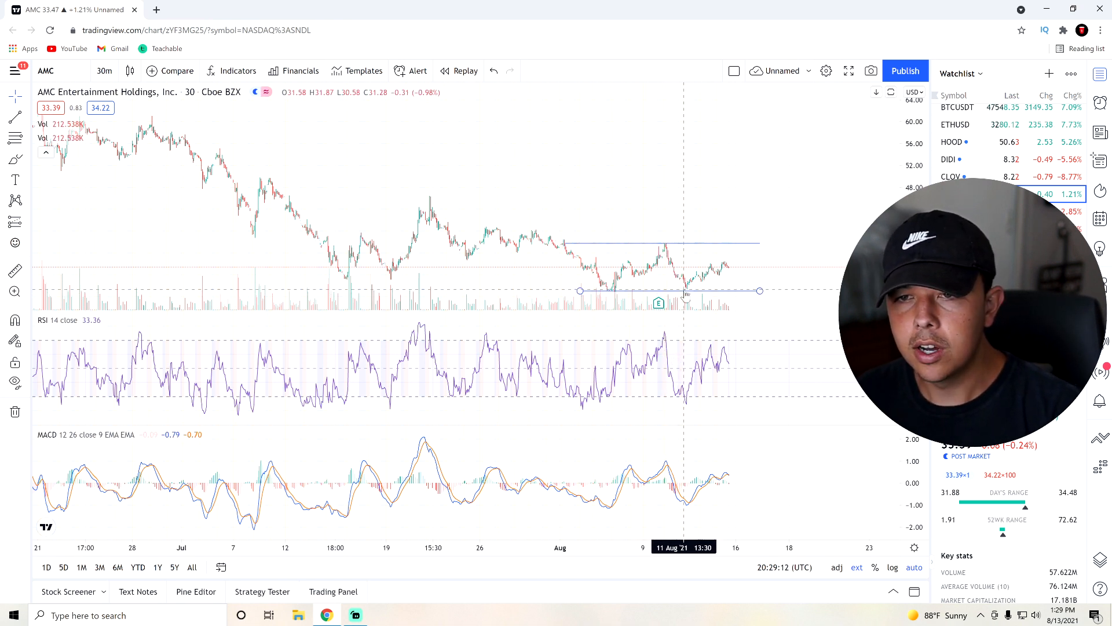
mouse_move(688, 293)
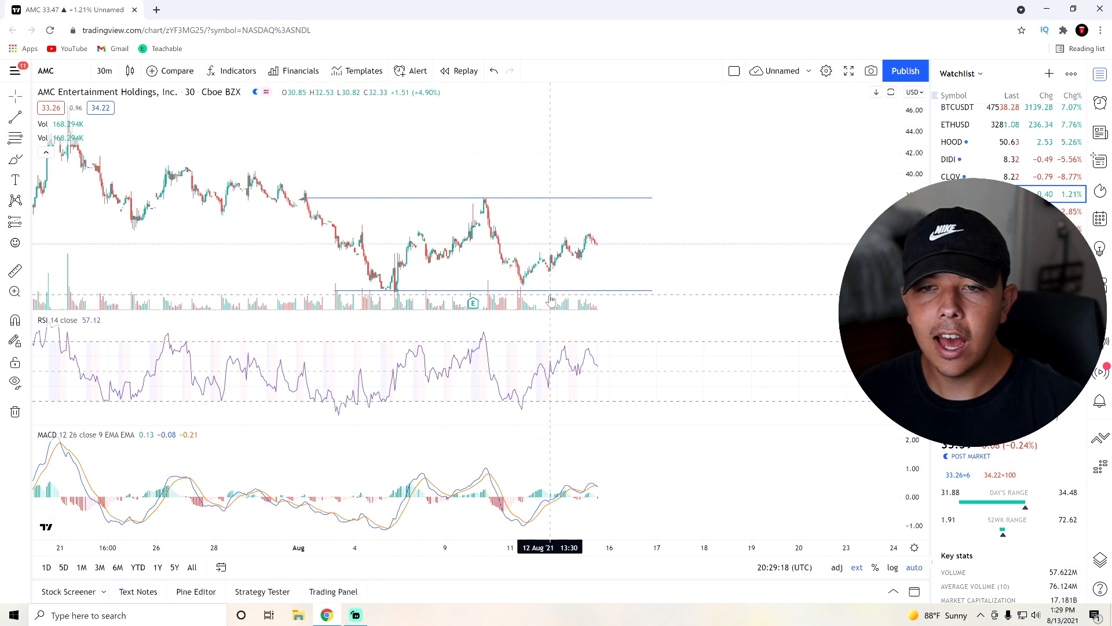
mouse_move(497, 280)
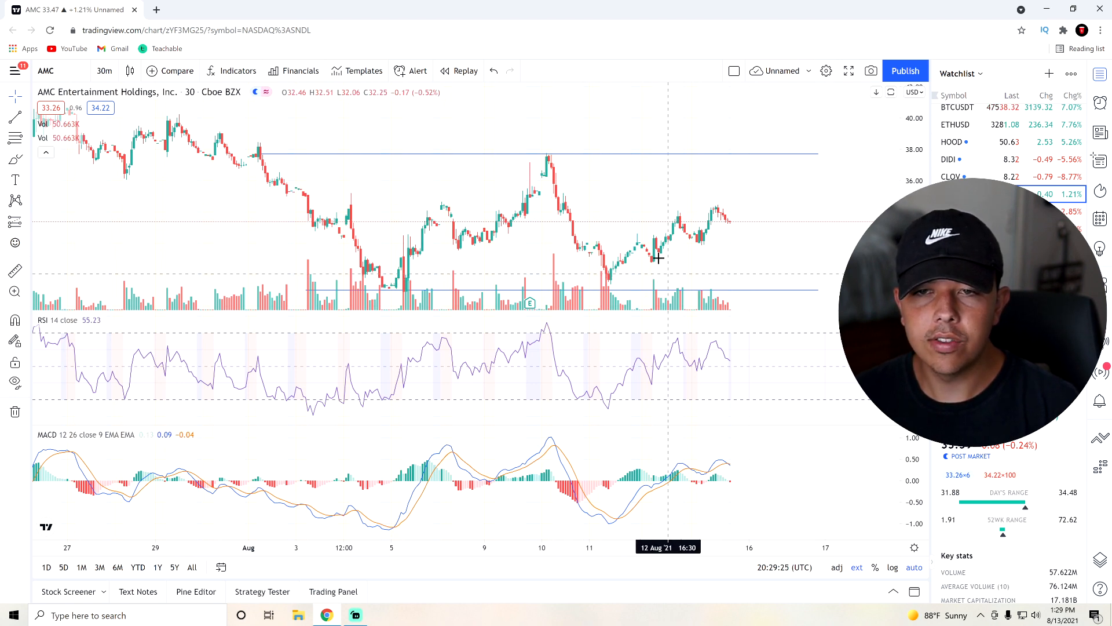
mouse_move(579, 227)
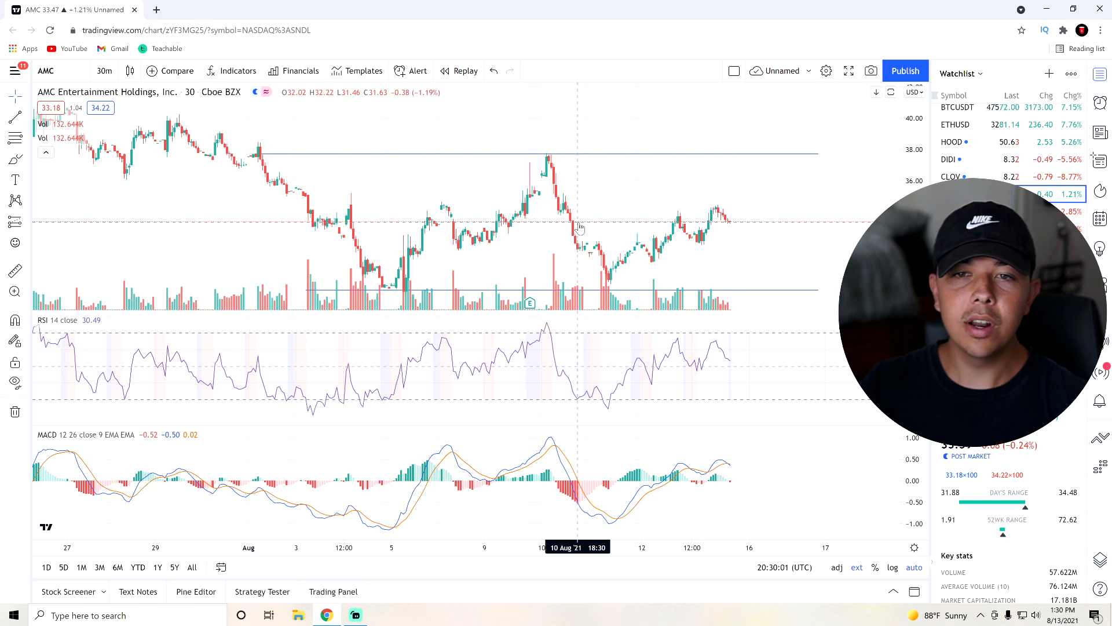
mouse_move(575, 217)
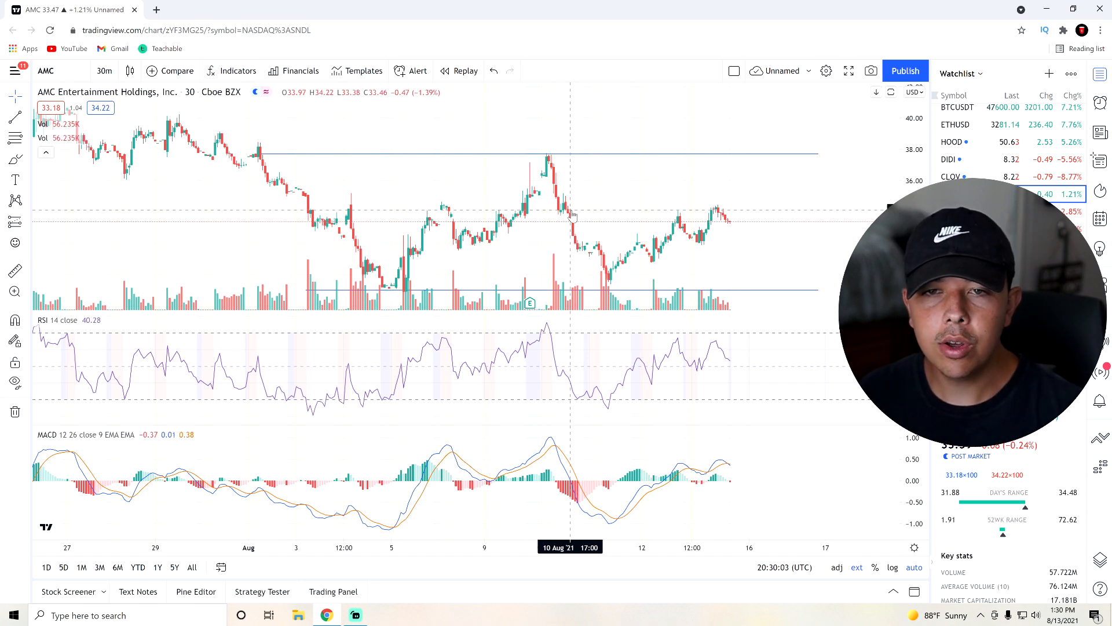
mouse_move(574, 200)
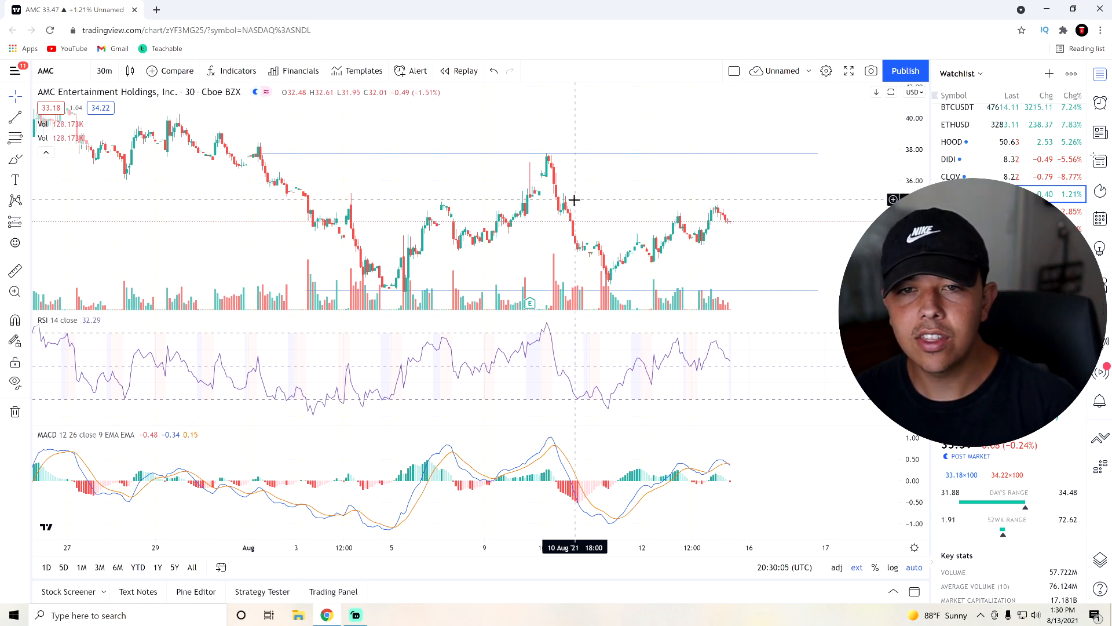
mouse_move(583, 210)
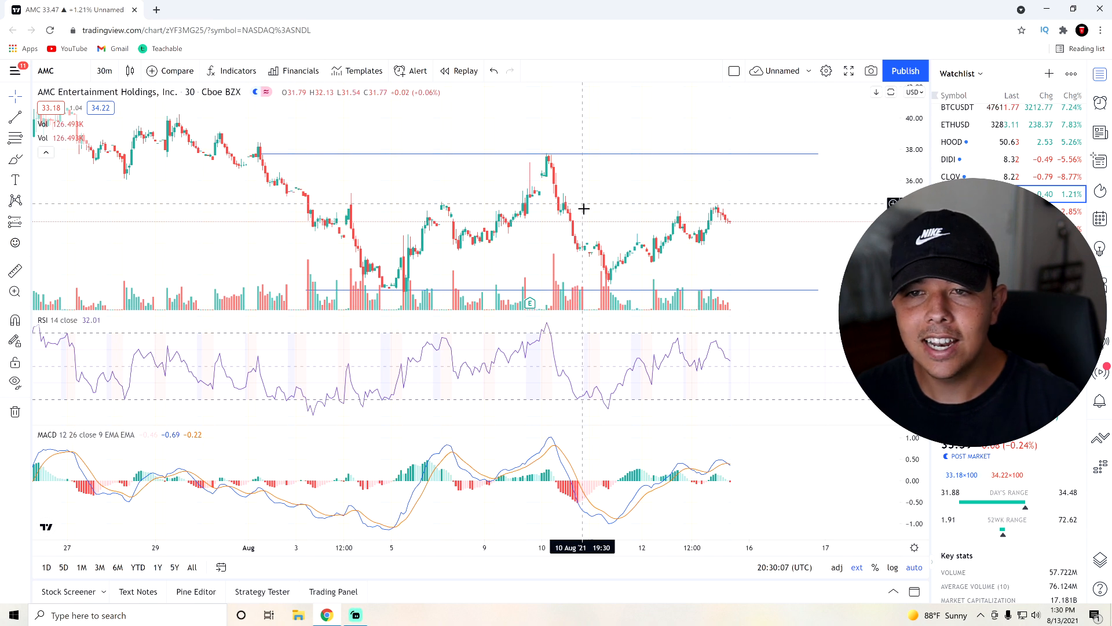
mouse_move(617, 243)
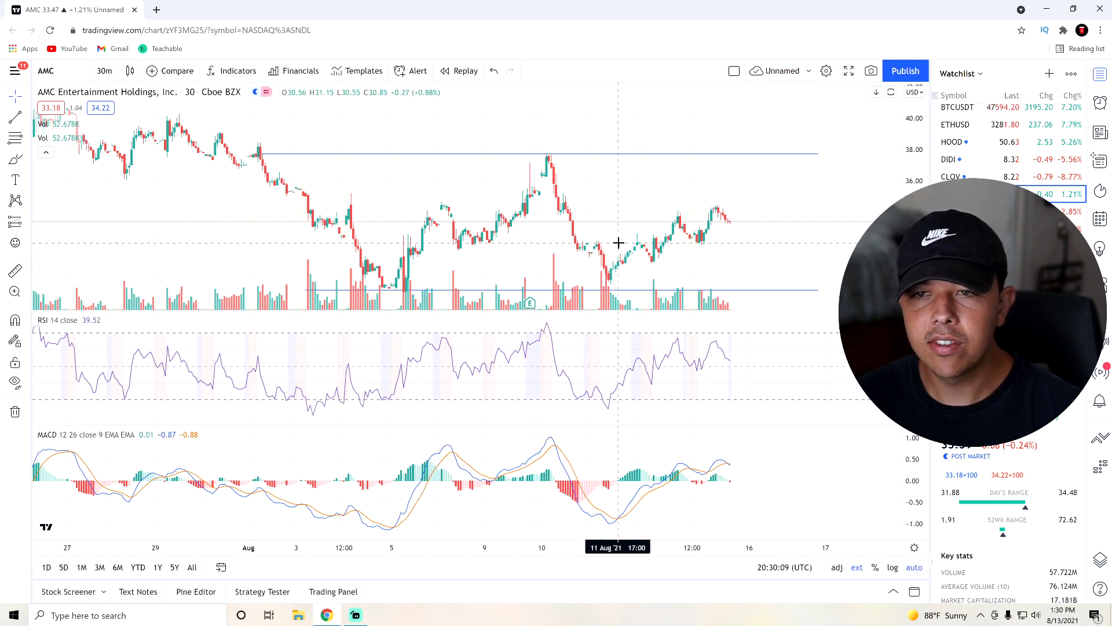
mouse_move(608, 257)
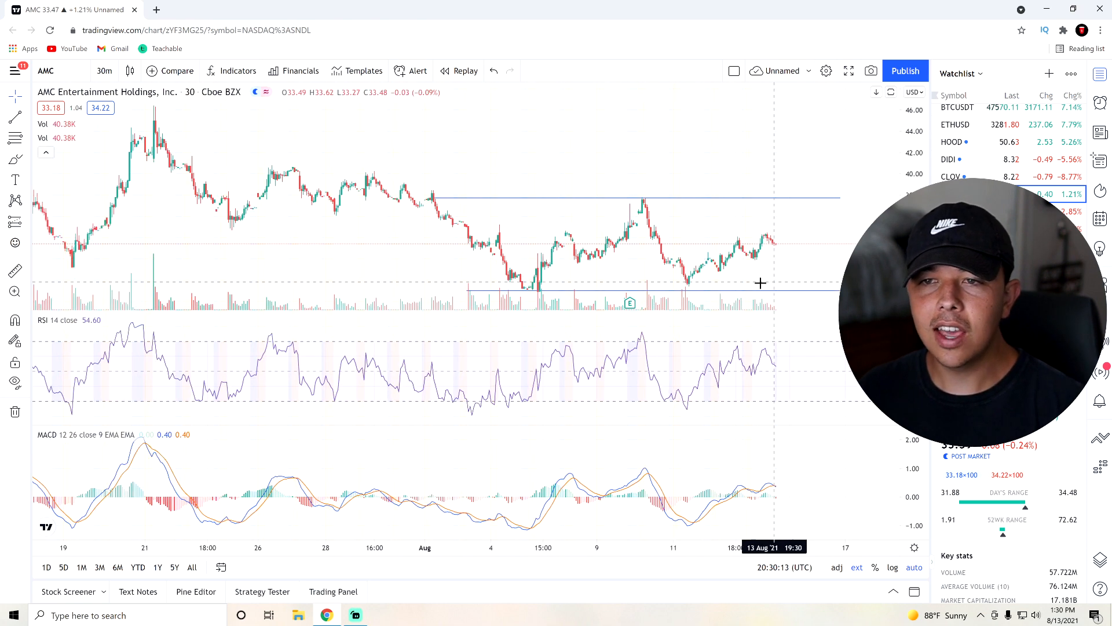
mouse_move(678, 273)
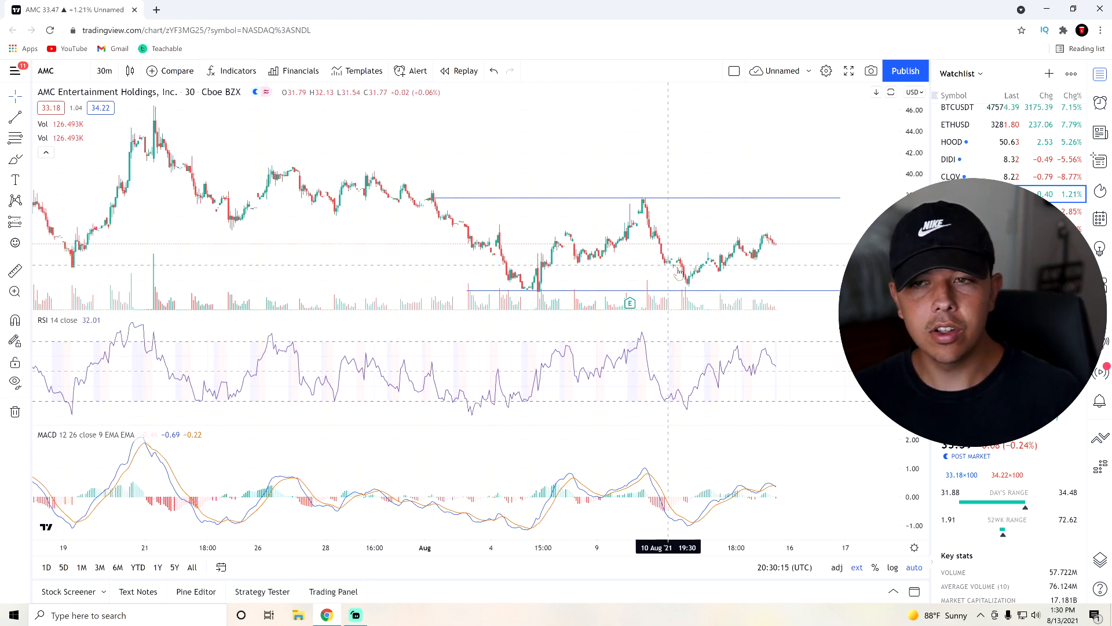
mouse_move(798, 206)
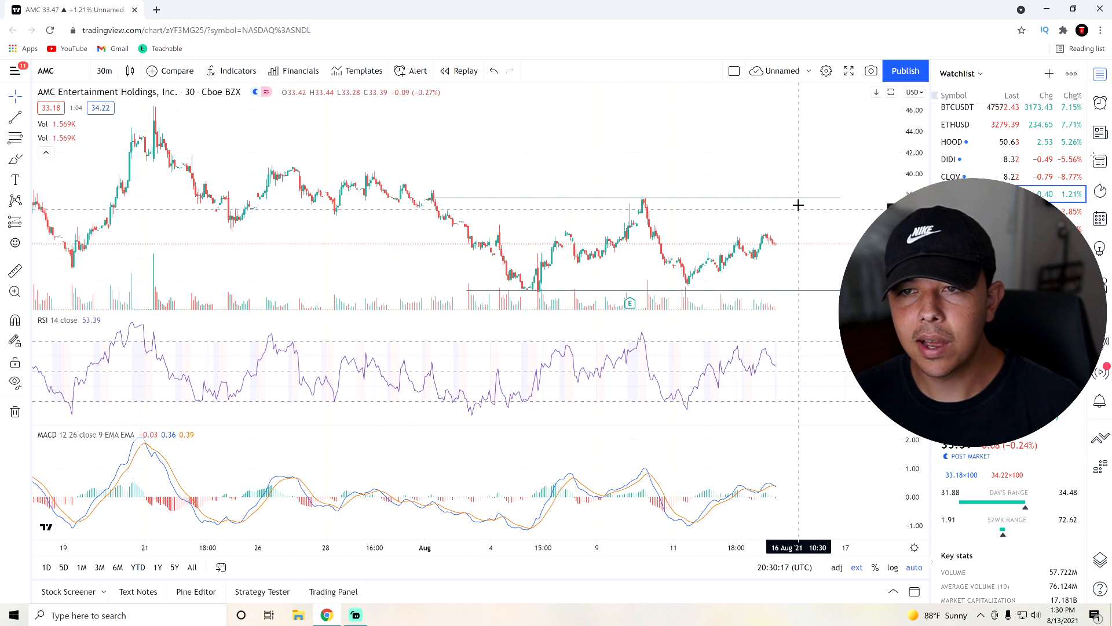
mouse_move(782, 267)
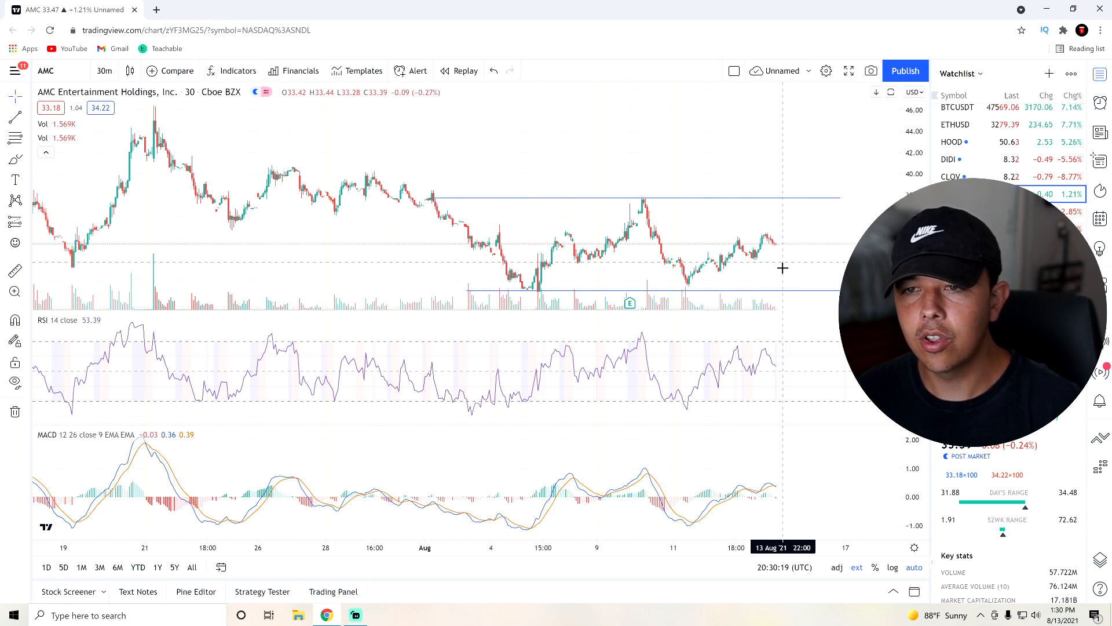
mouse_move(661, 261)
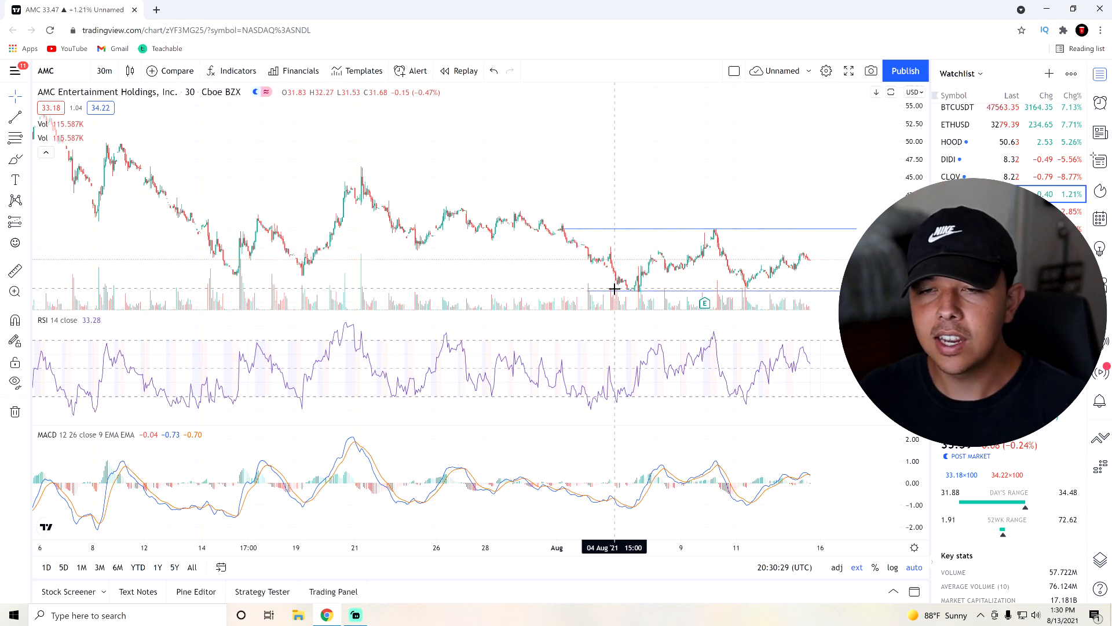
mouse_move(773, 274)
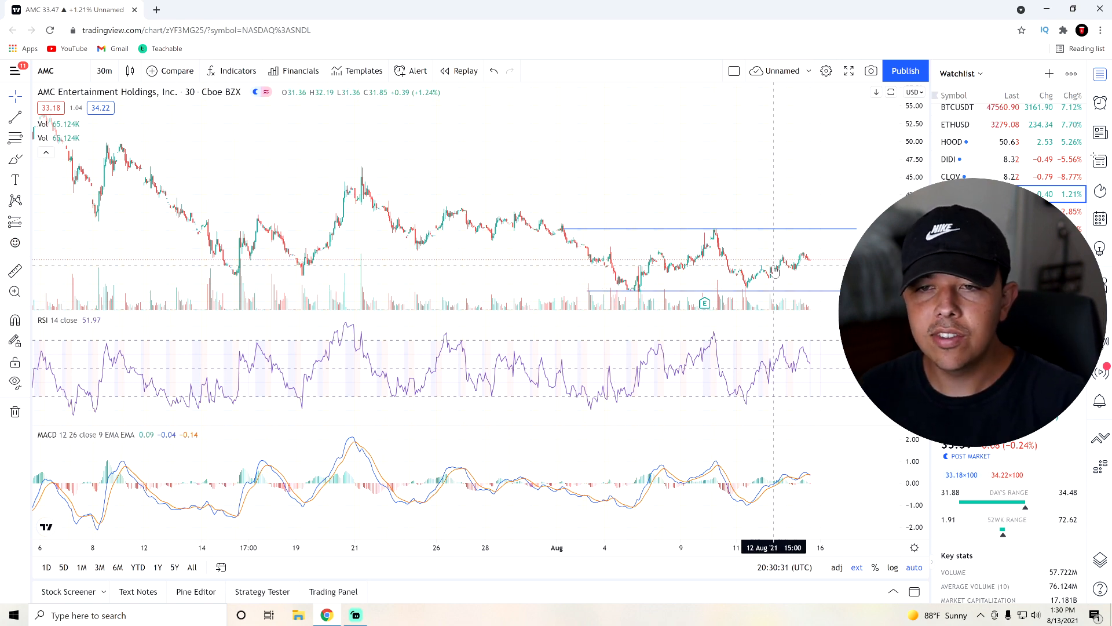